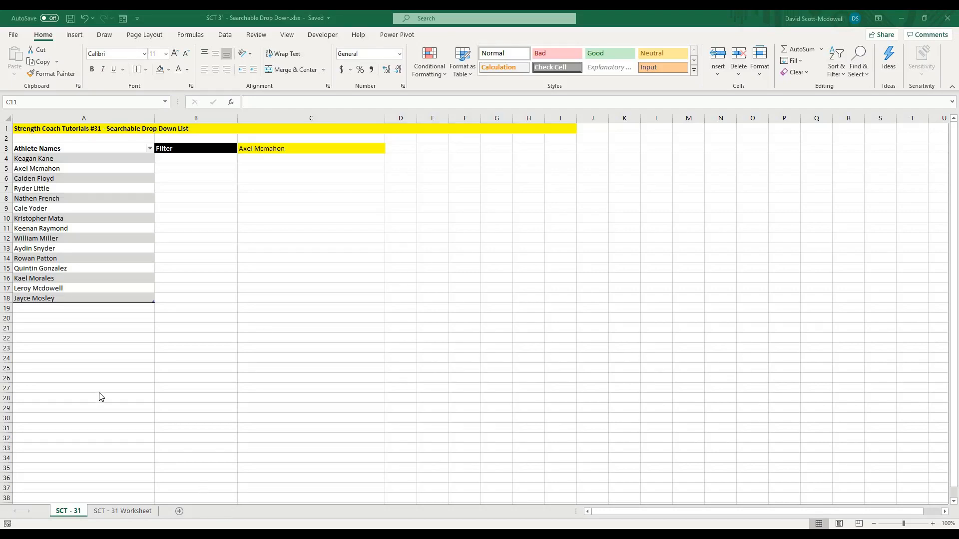
mouse_move(310, 334)
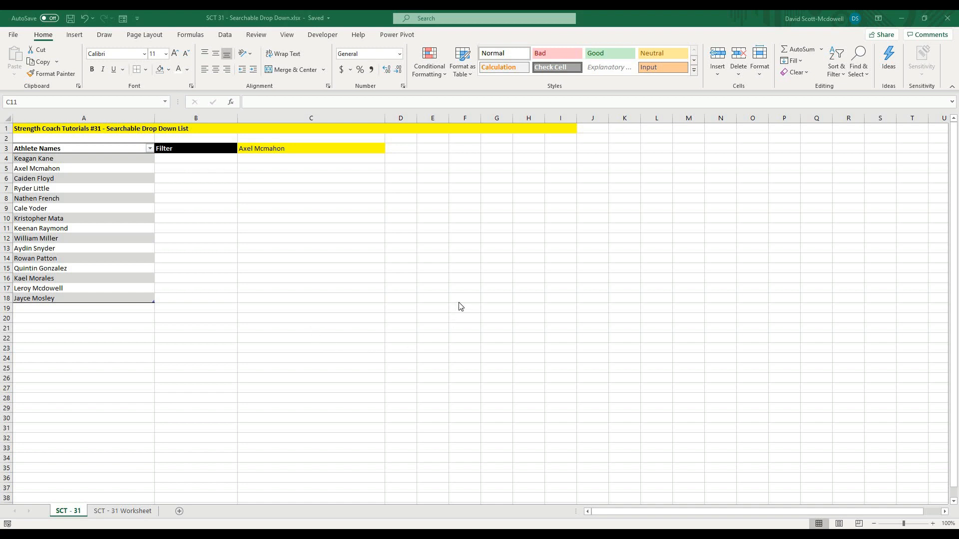
mouse_move(282, 151)
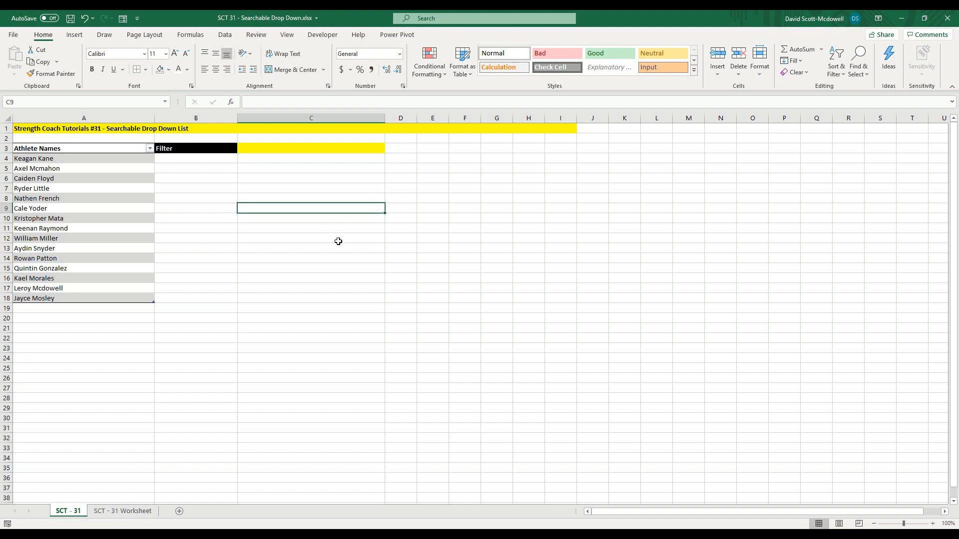
mouse_move(421, 237)
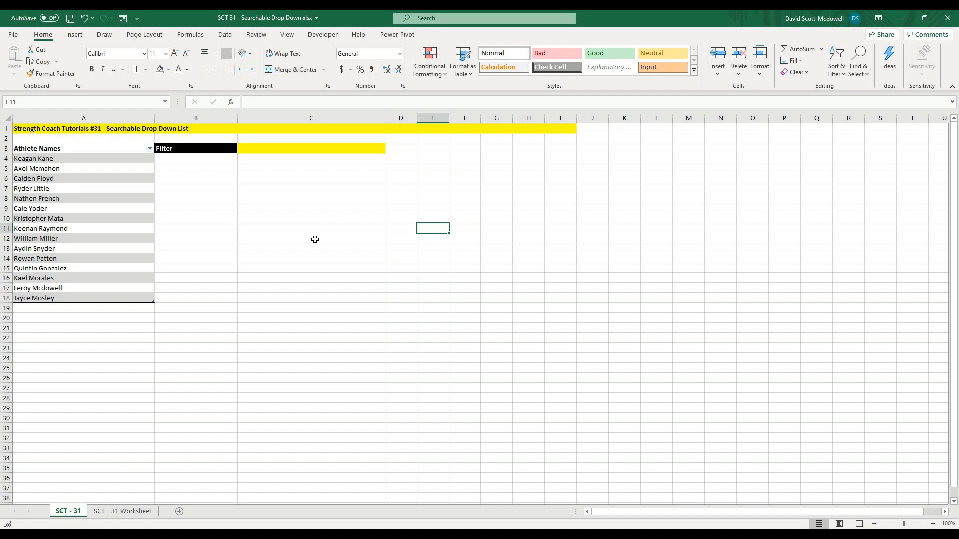
mouse_move(39, 159)
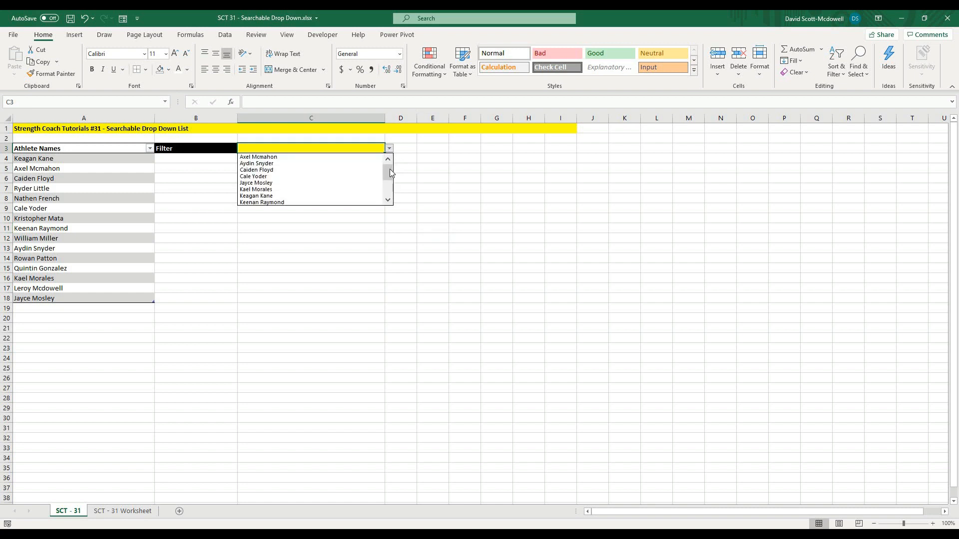
Close C3's name list and enter the partial search 'ax' in C3.
left_click(310, 148)
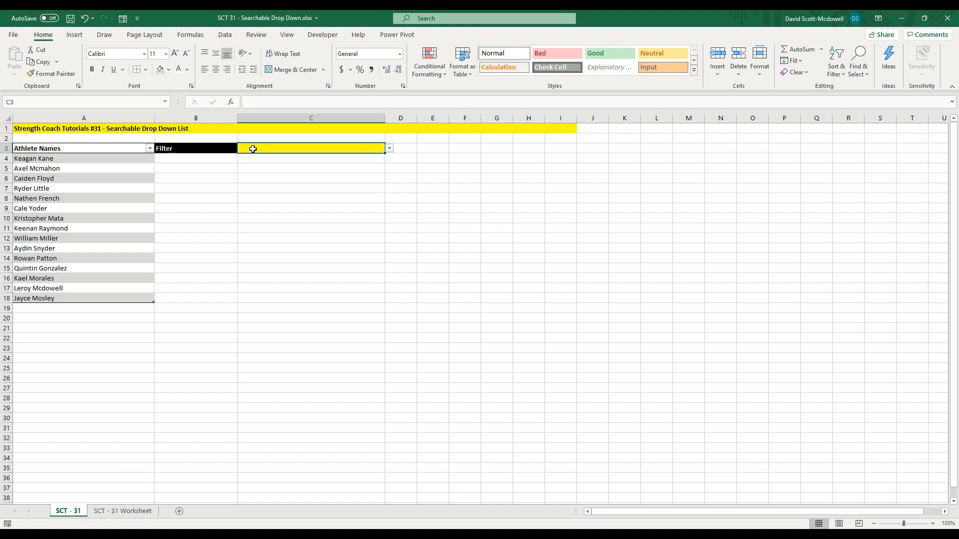
type("axel")
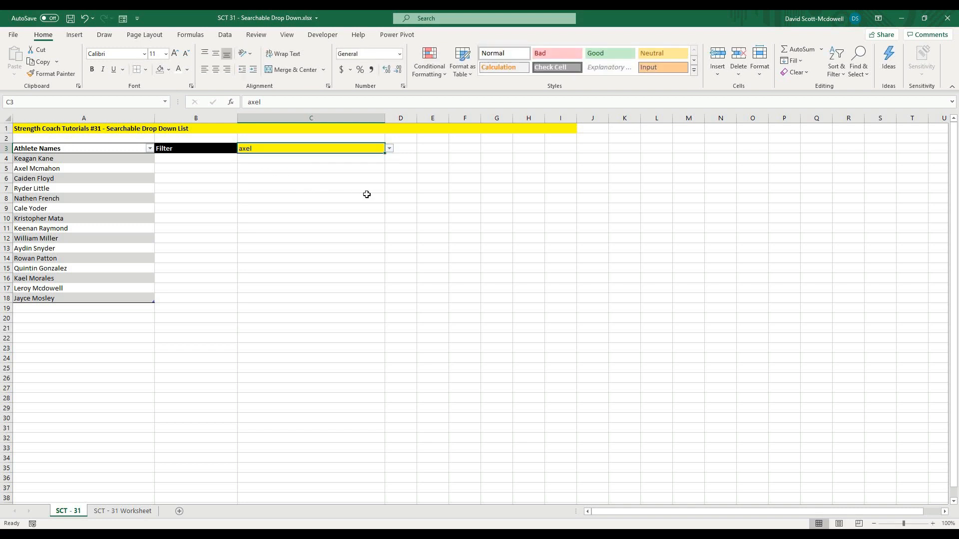
mouse_move(321, 217)
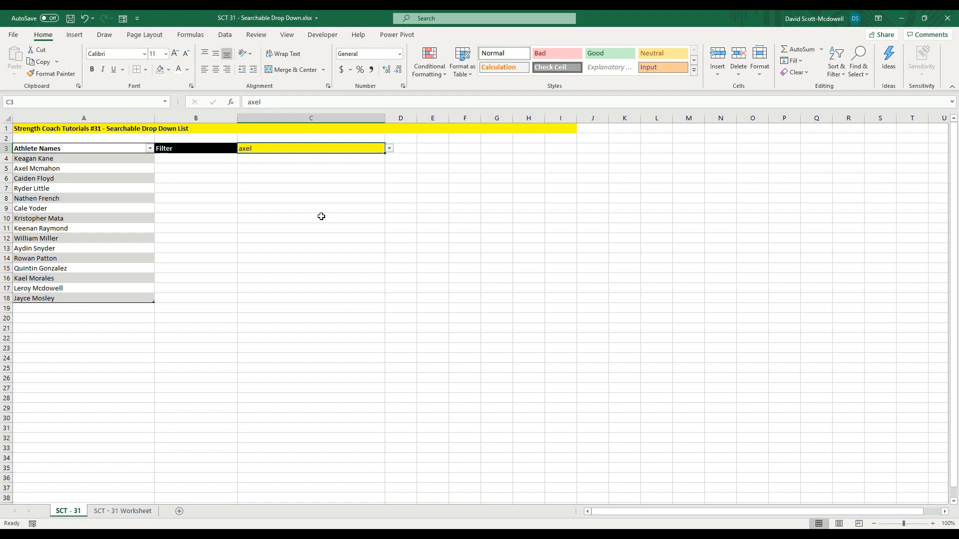
mouse_move(320, 219)
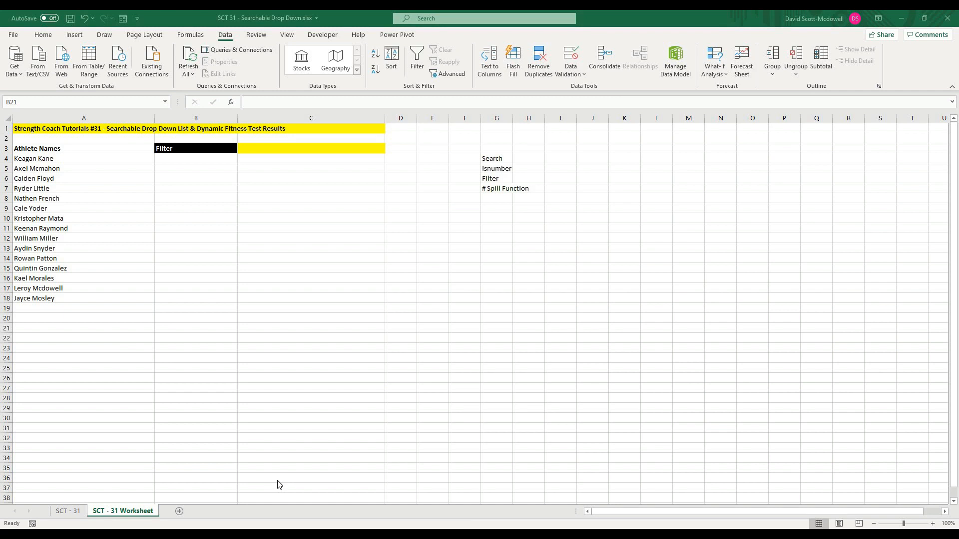
mouse_move(296, 432)
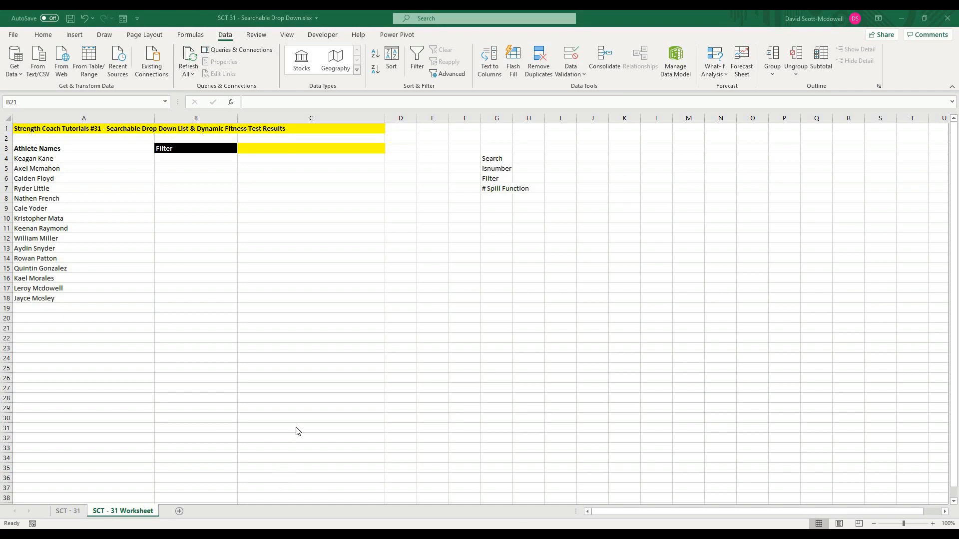
mouse_move(351, 425)
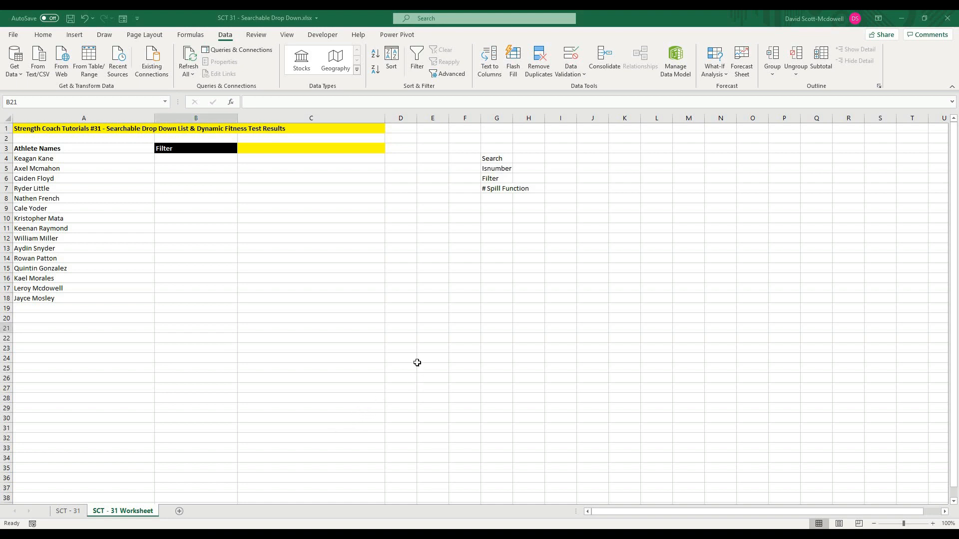
Point out the Filter heading B3 and empty search cell C3, then select the names A3:A18.
left_click(196, 327)
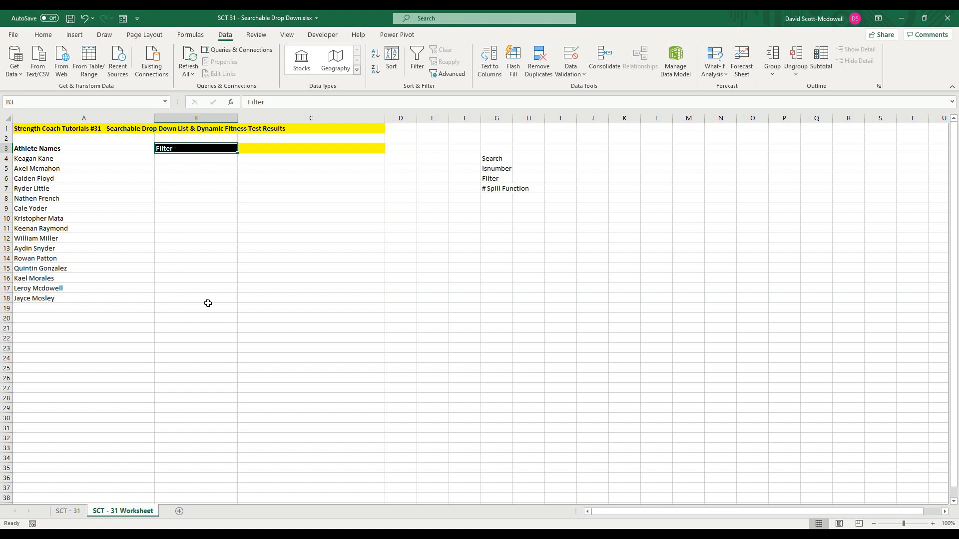
left_click(311, 148)
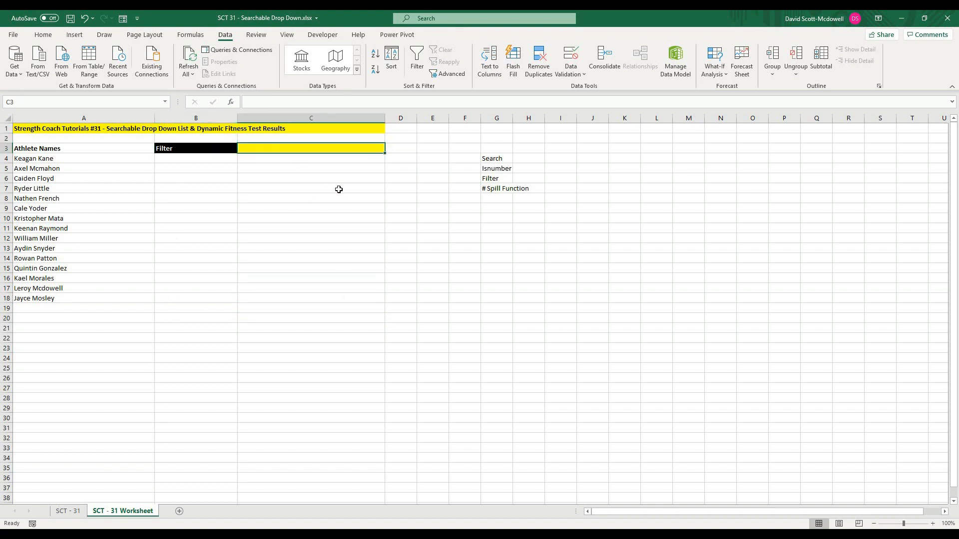
left_click(464, 278)
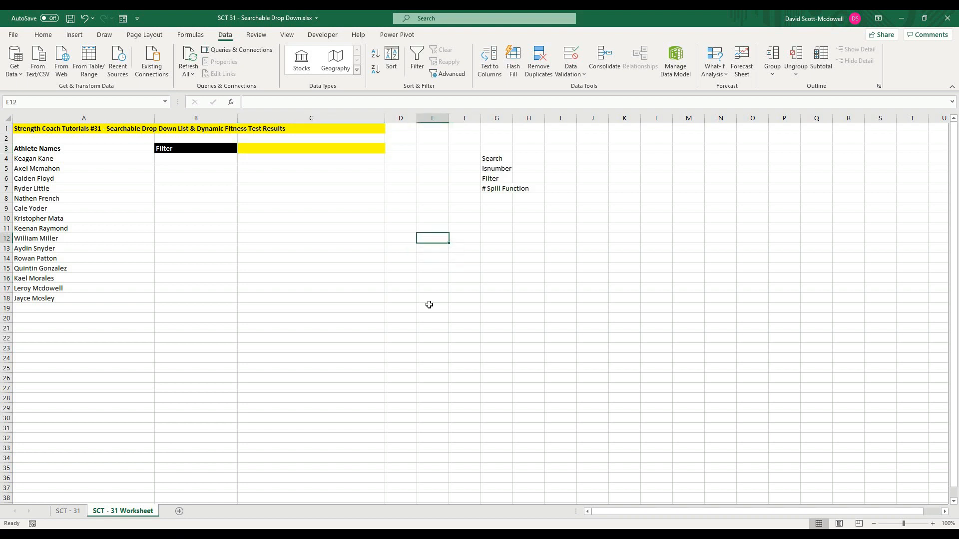
mouse_move(396, 259)
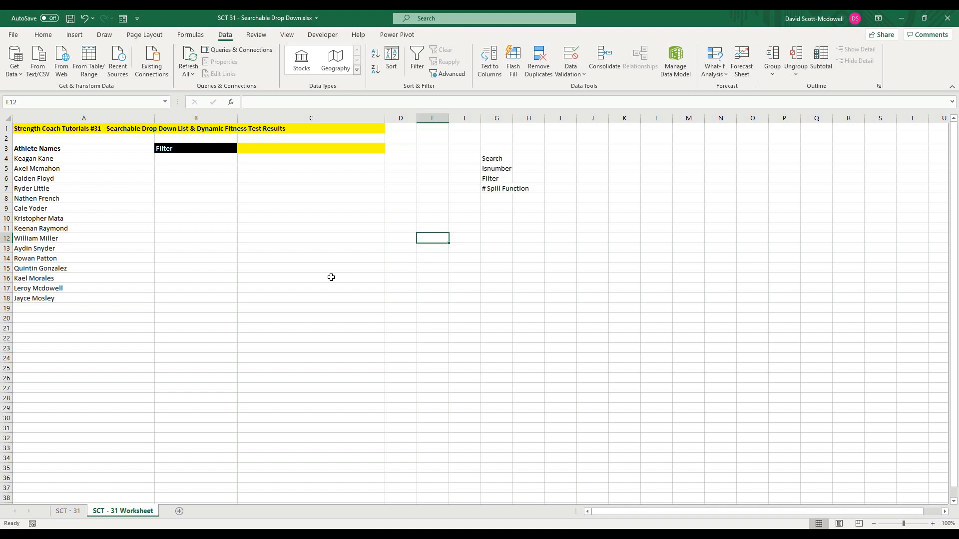
mouse_move(290, 278)
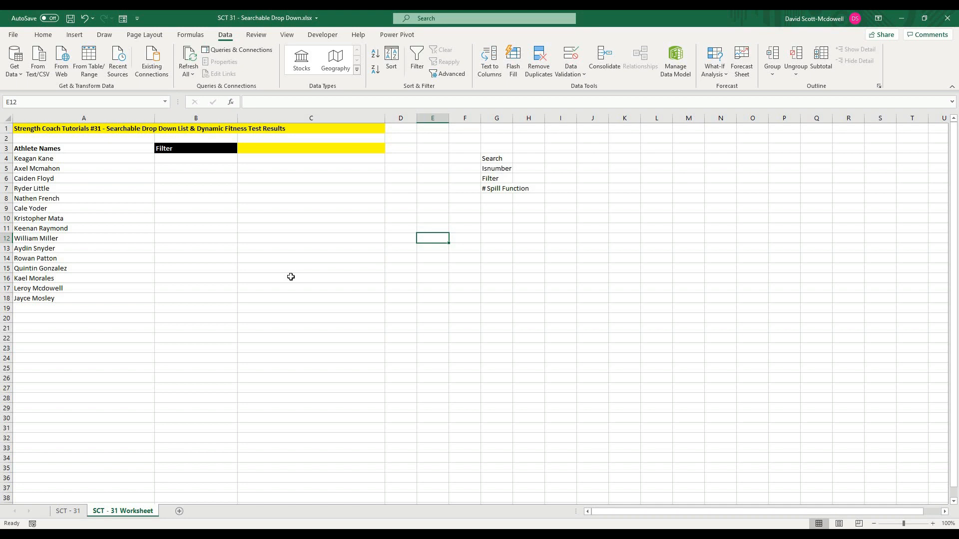
mouse_move(383, 239)
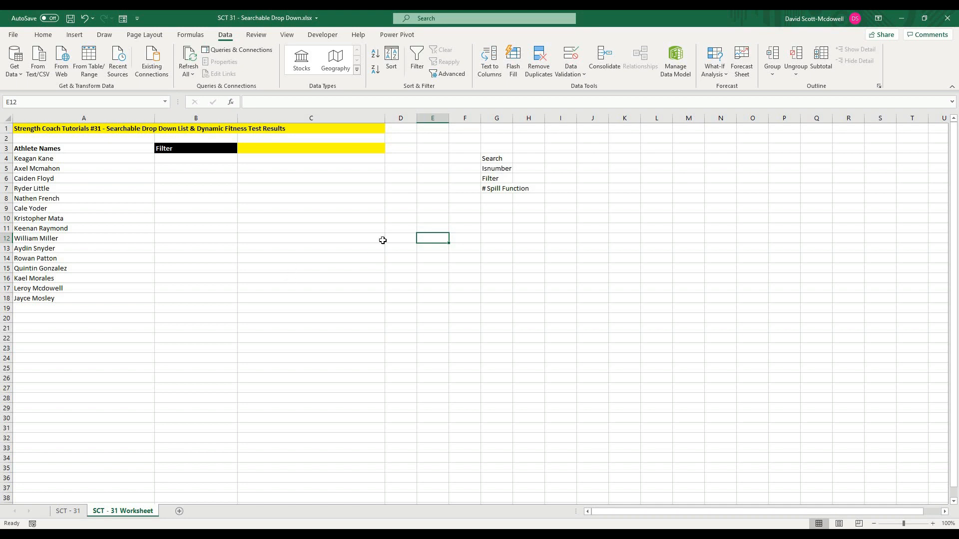
mouse_move(236, 186)
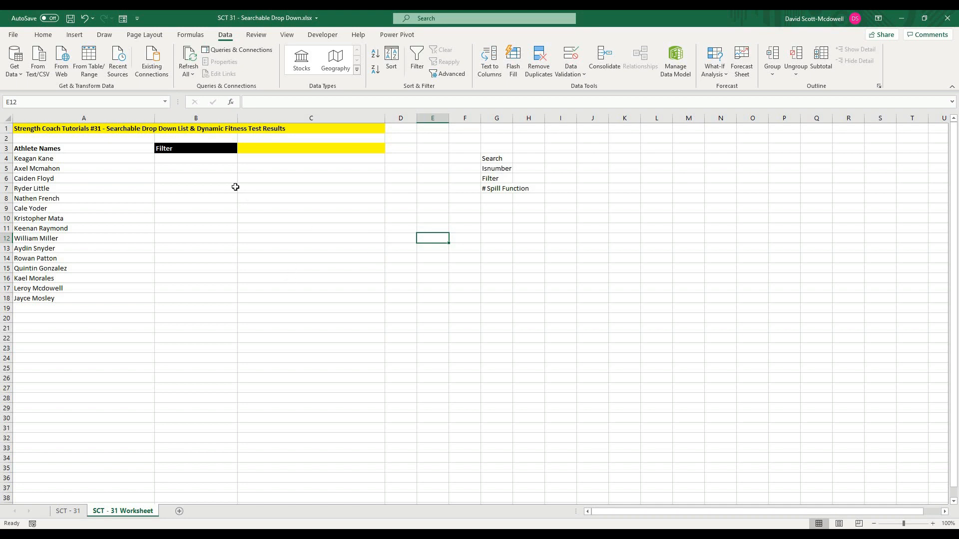
mouse_move(29, 257)
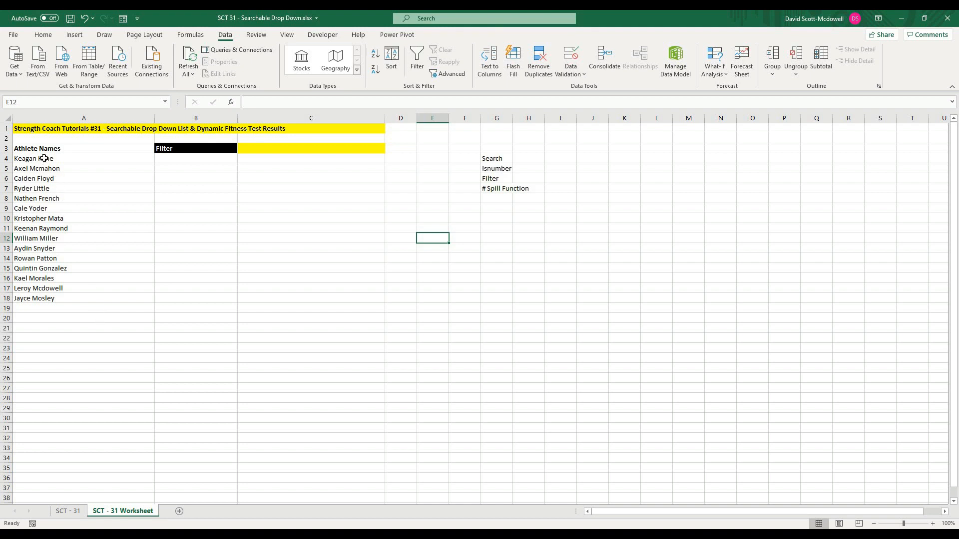
mouse_move(341, 313)
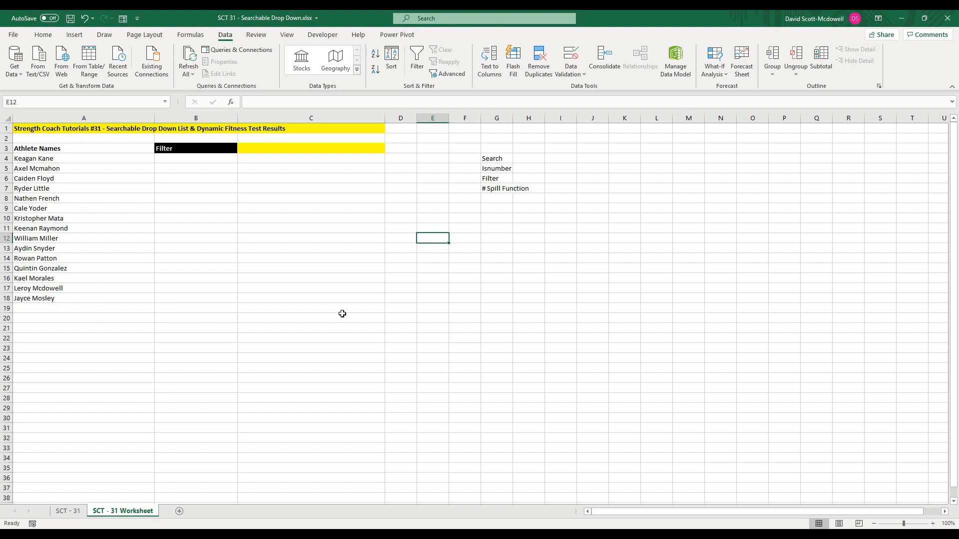
left_click(311, 308)
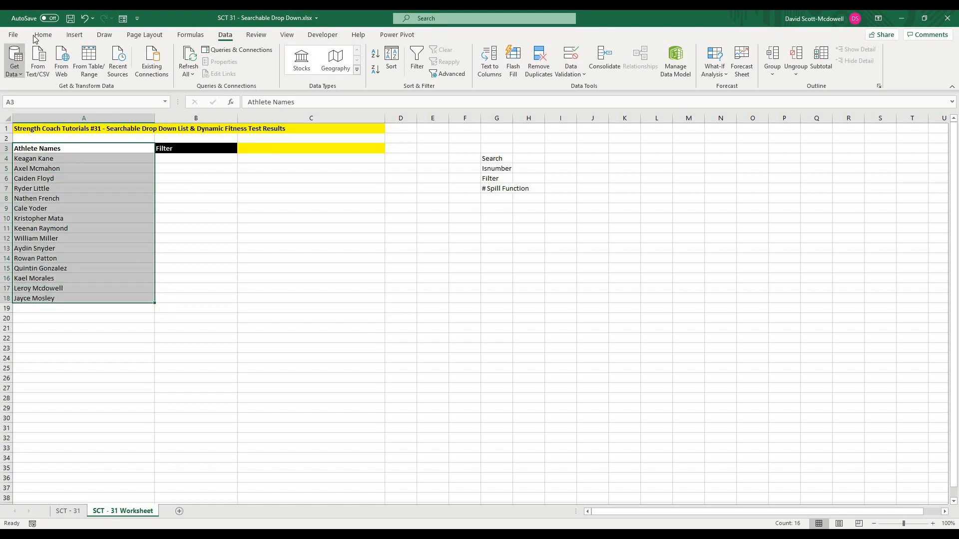
Format A3:A18 as a banded table with headers via Format as Table.
left_click(43, 35)
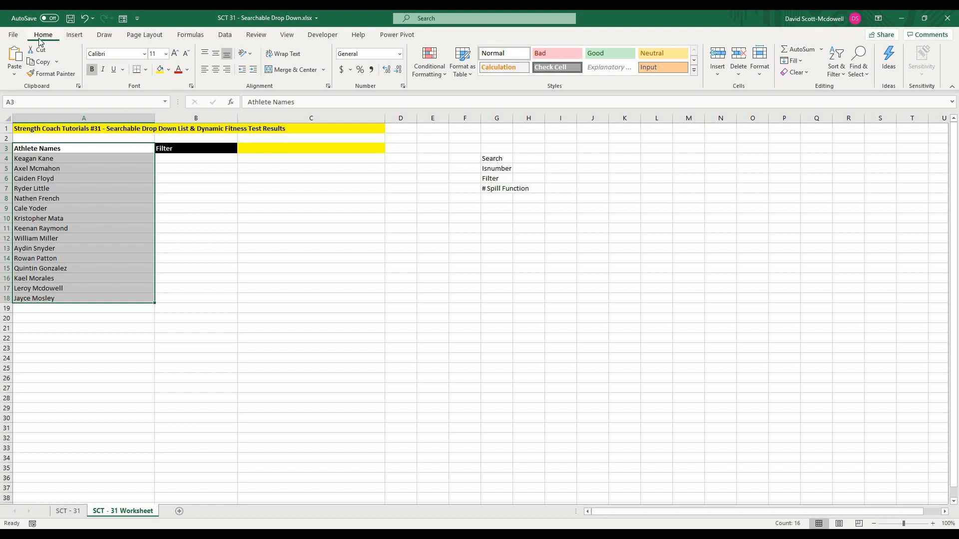
left_click(462, 63)
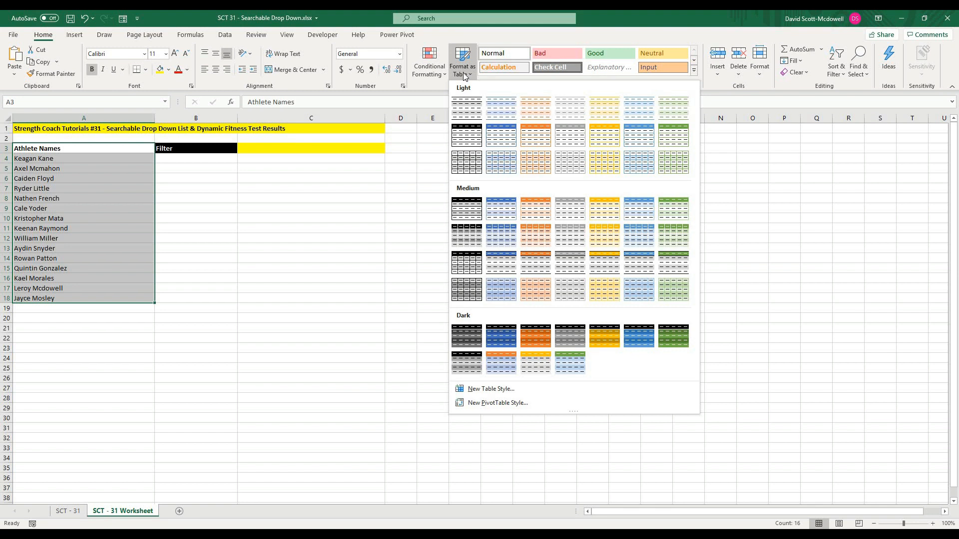
left_click(466, 108)
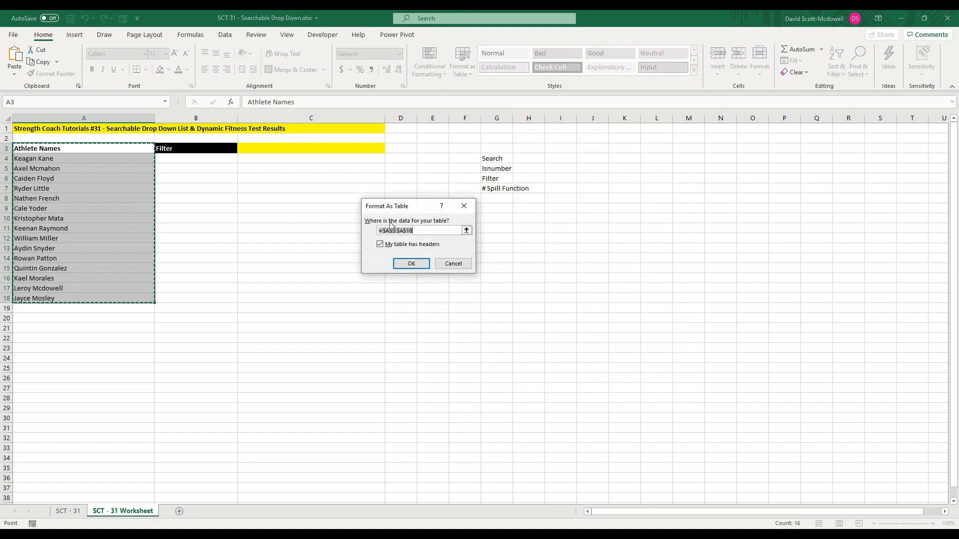
left_click(410, 264)
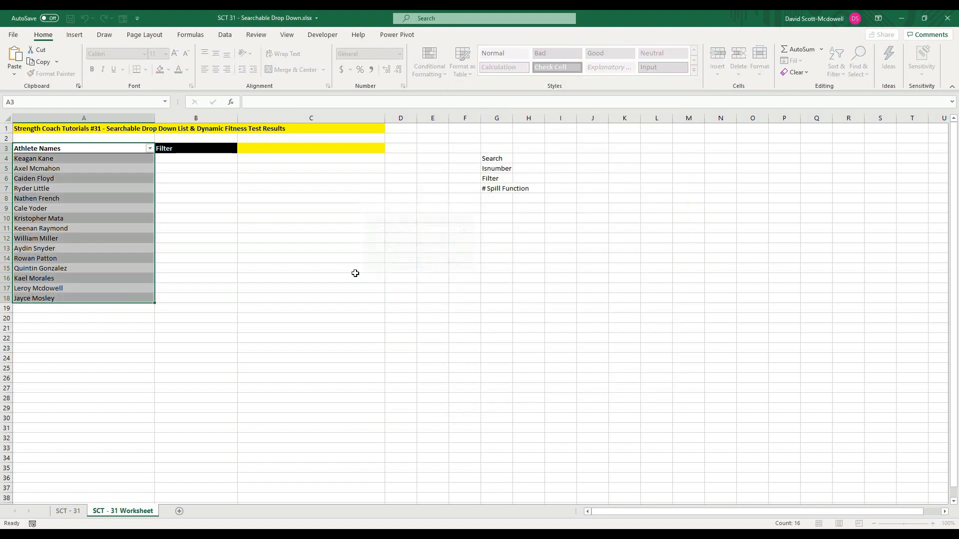
left_click(84, 168)
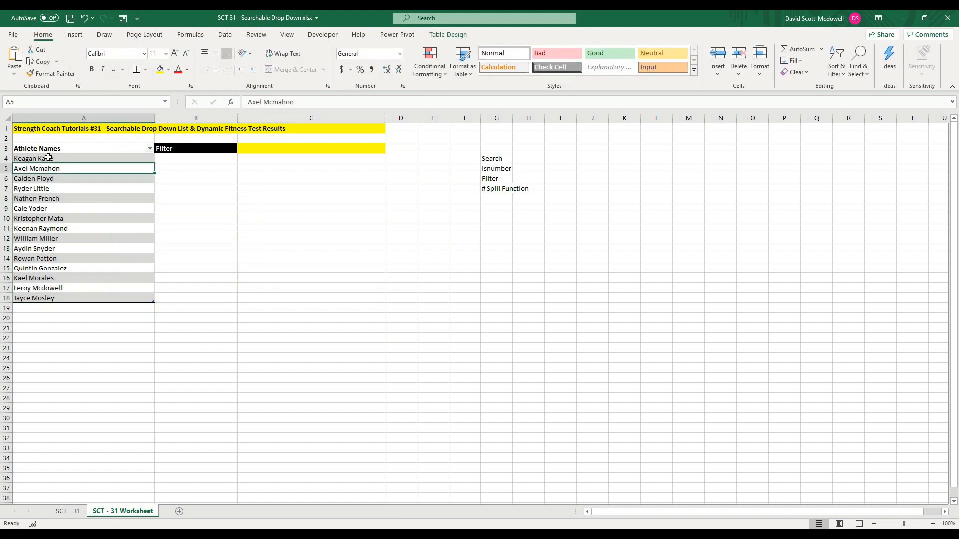
left_click(84, 159)
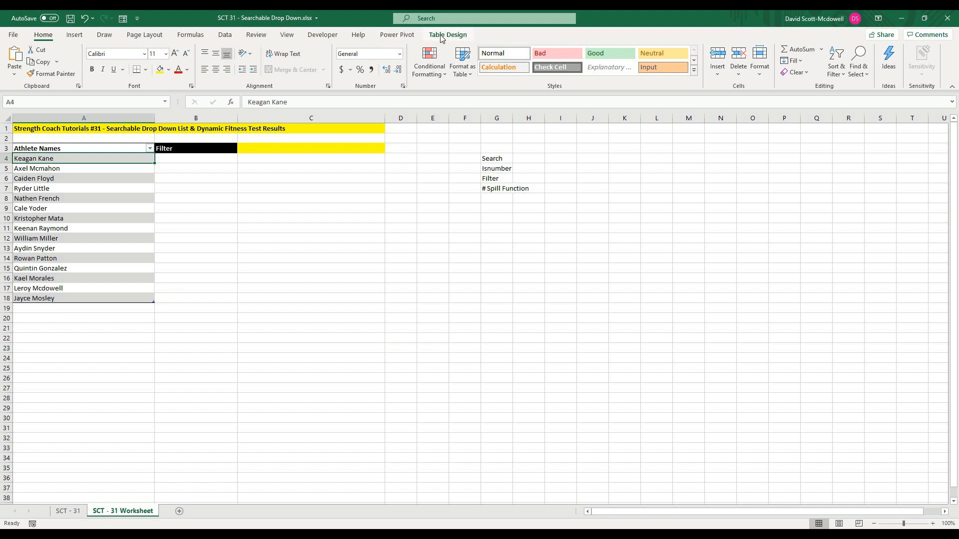
left_click(448, 34)
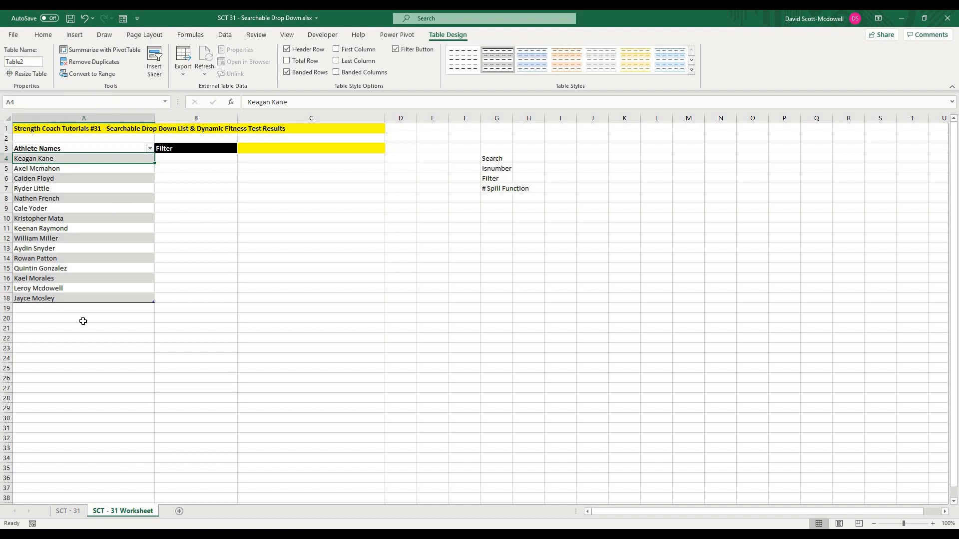
Enter =Table2[Athlete Names] in an empty cell below the table to spill the names.
left_click(84, 318)
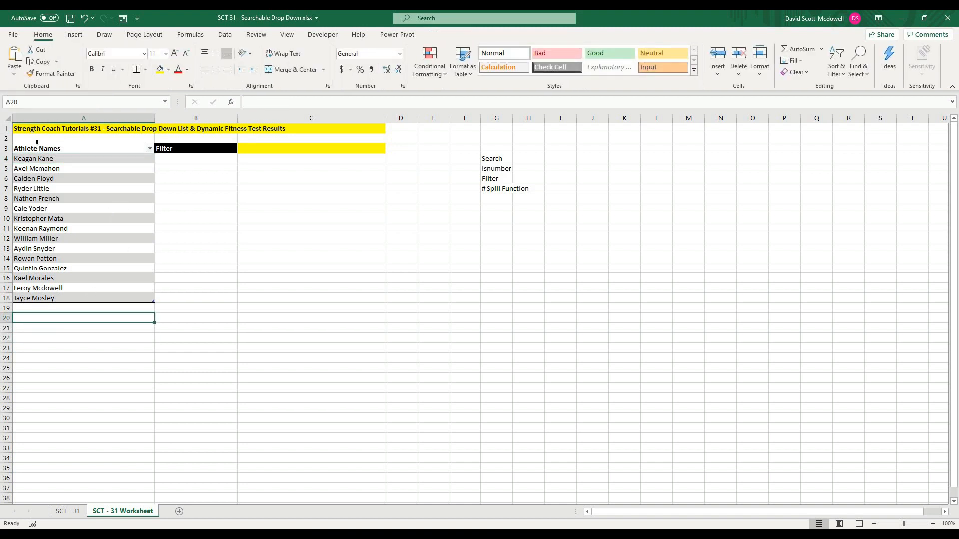
mouse_move(62, 275)
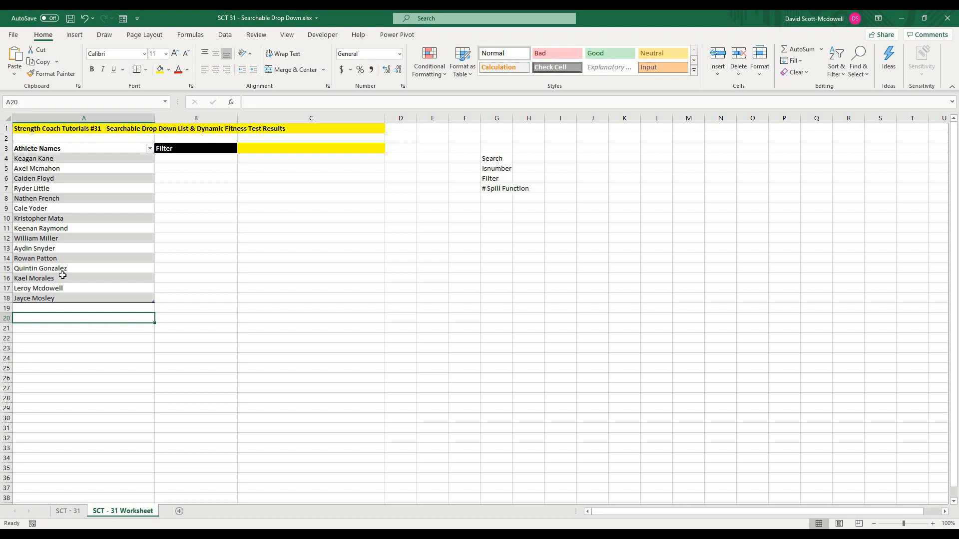
type("=tabl2")
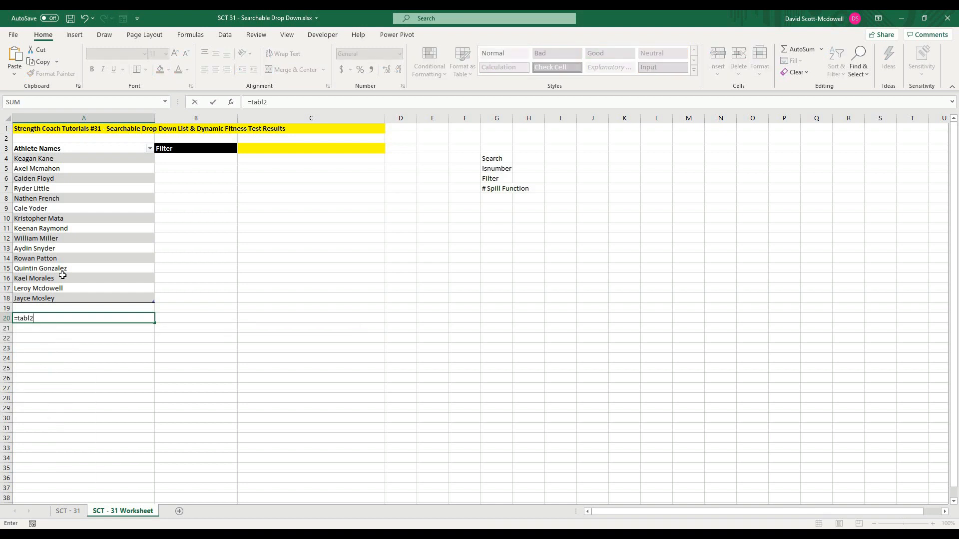
type("able")
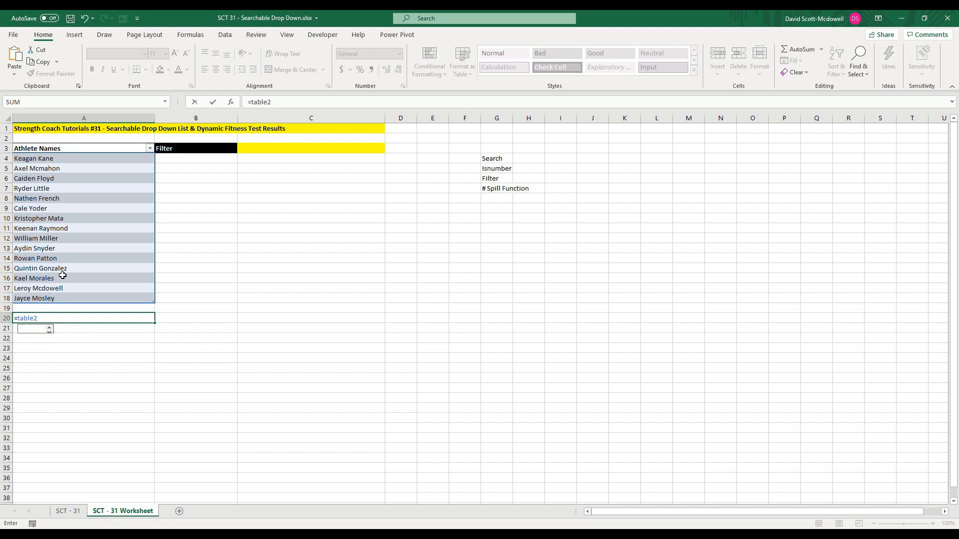
type("[Athlete Names")
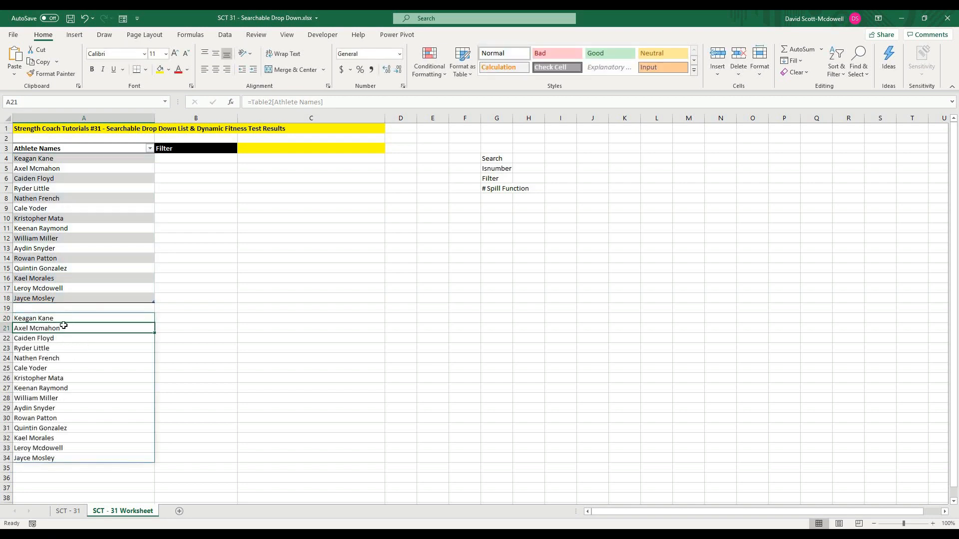
Inspect cells across the spilled names list to see the formula behind them.
left_click(195, 317)
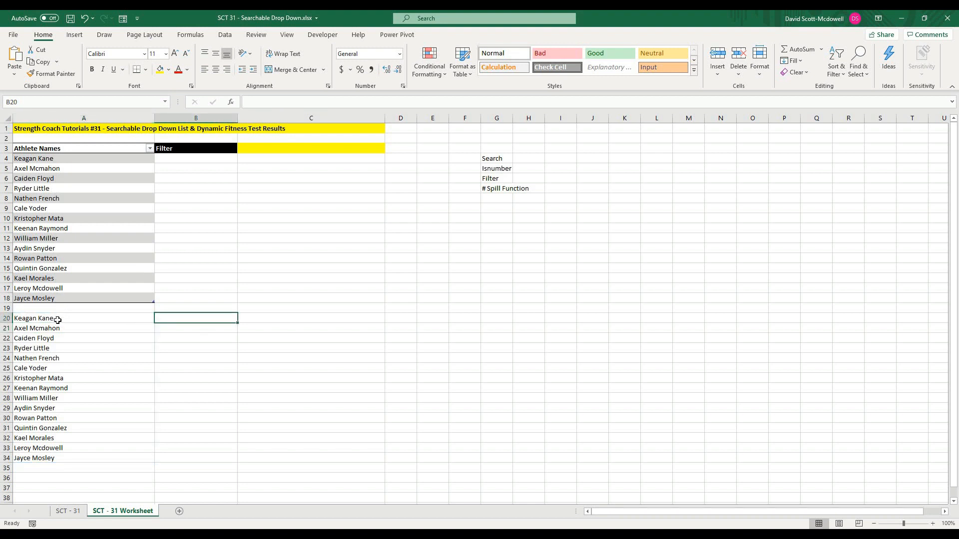
left_click(58, 318)
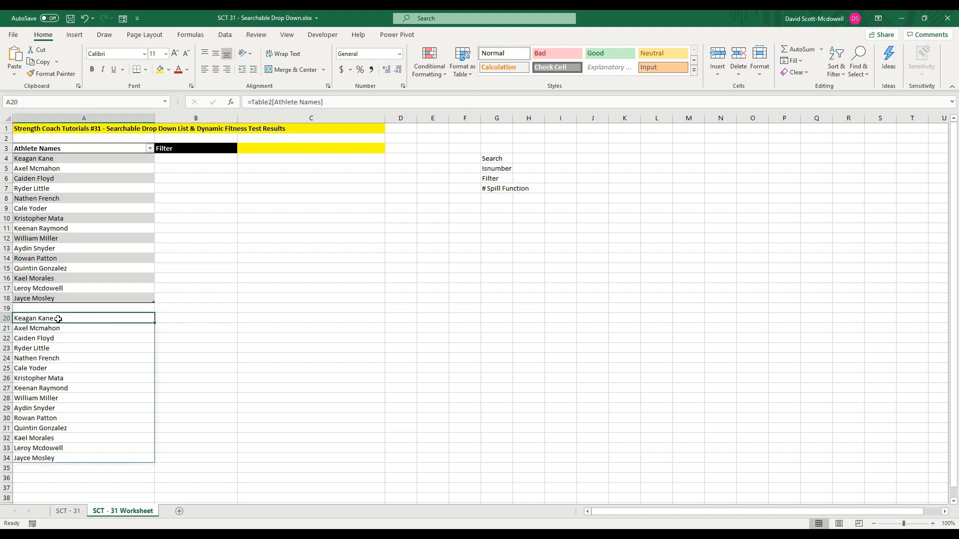
mouse_move(50, 331)
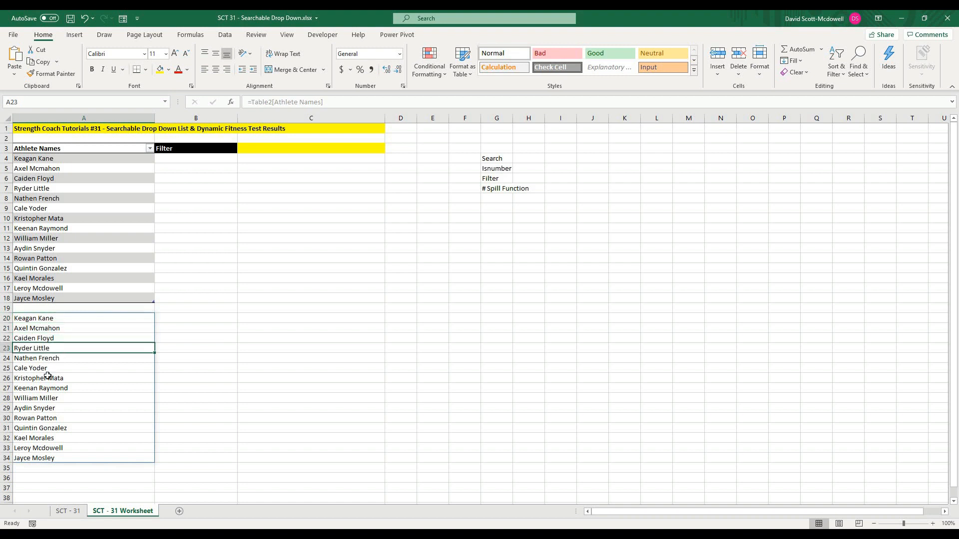
left_click(37, 328)
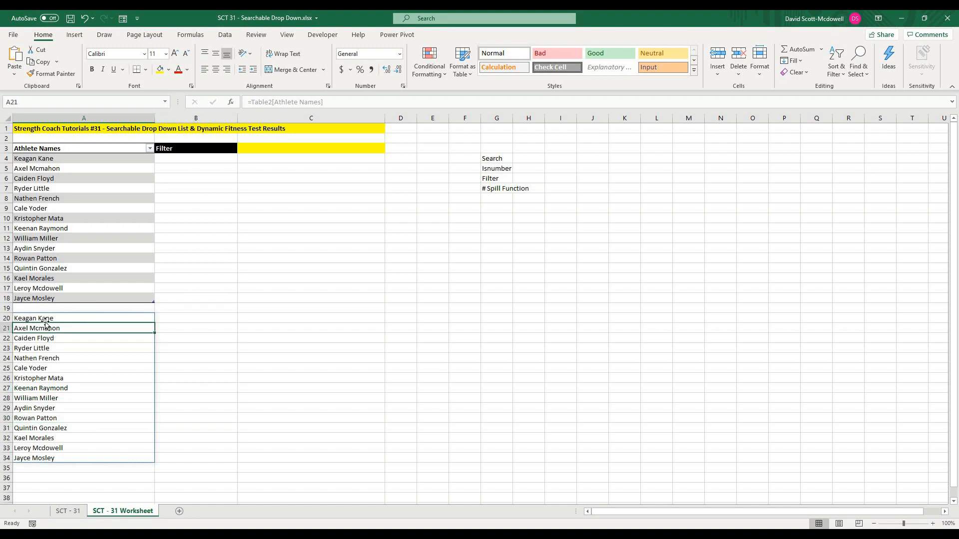
left_click(48, 317)
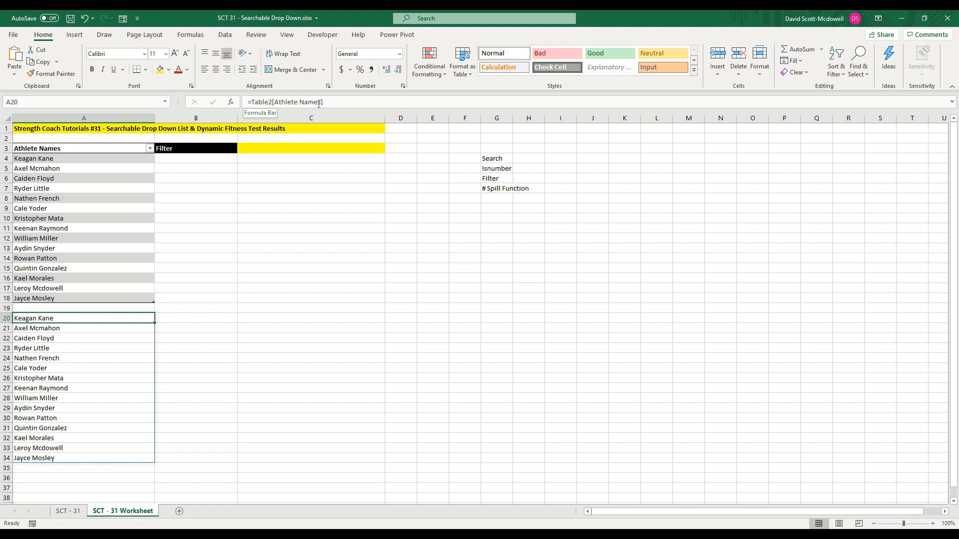
mouse_move(43, 329)
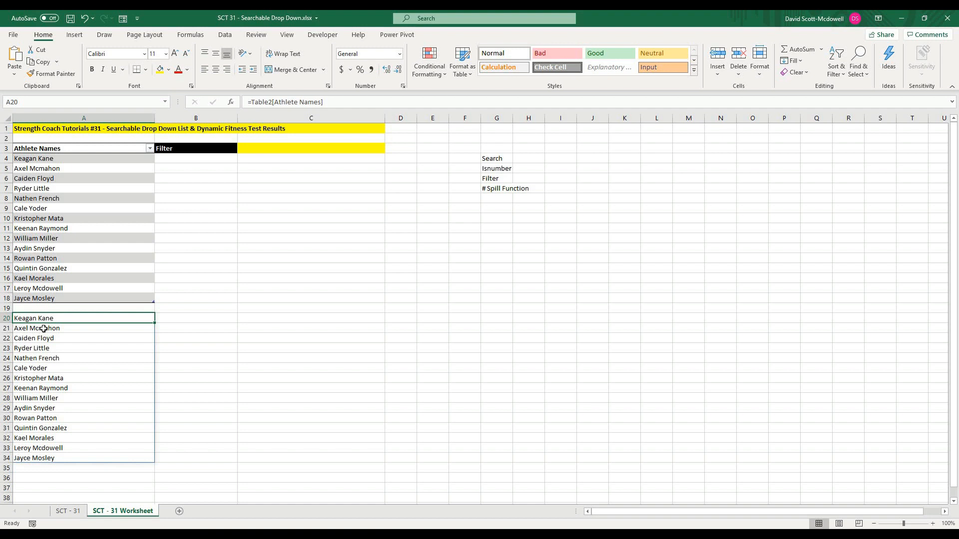
left_click(84, 338)
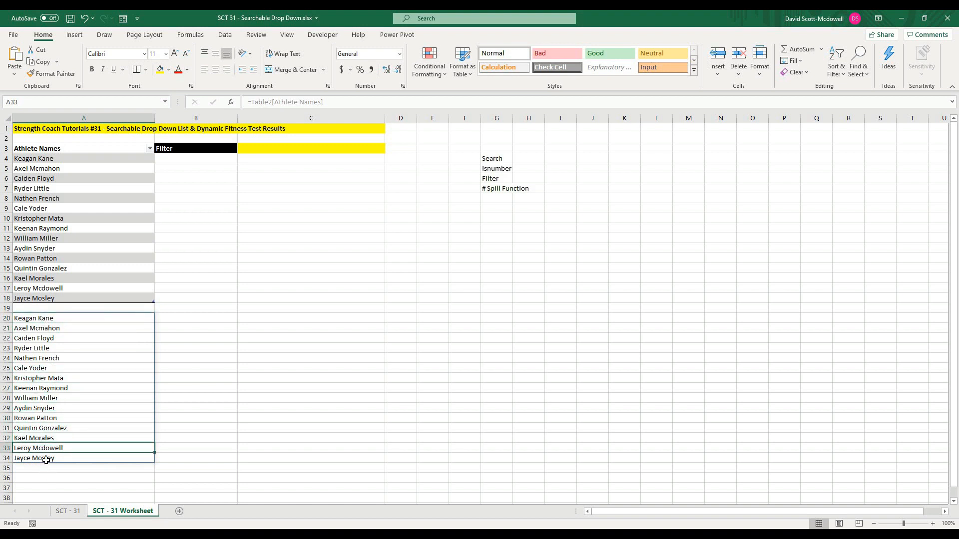
left_click(83, 317)
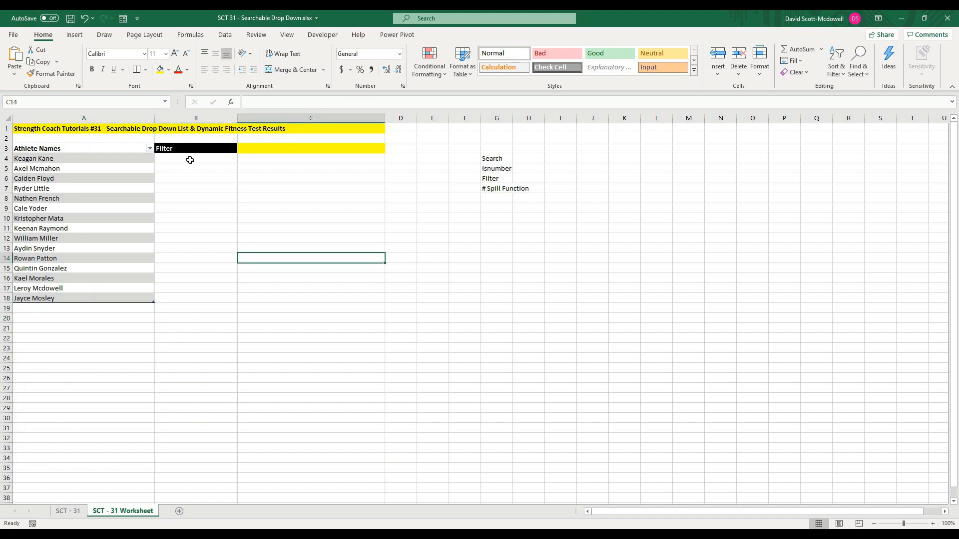
mouse_move(199, 203)
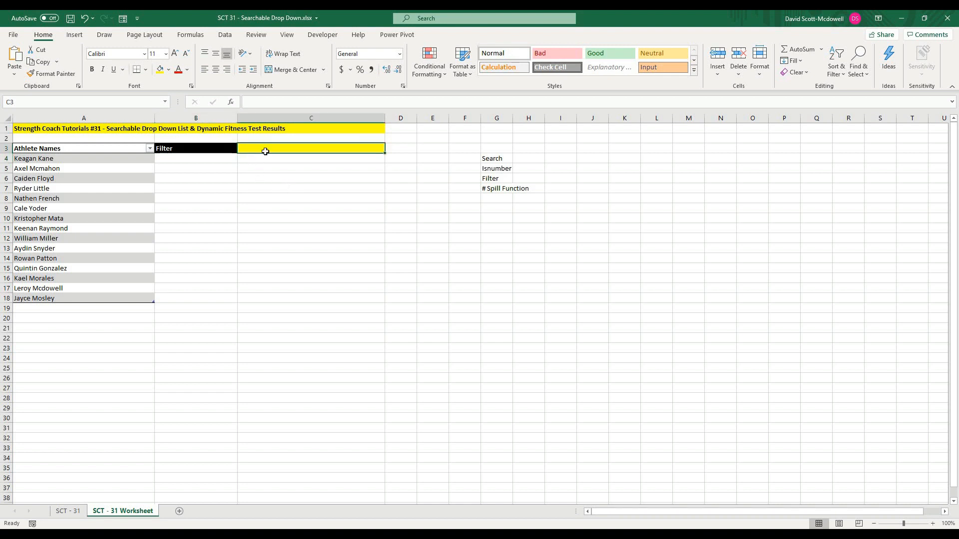
mouse_move(266, 156)
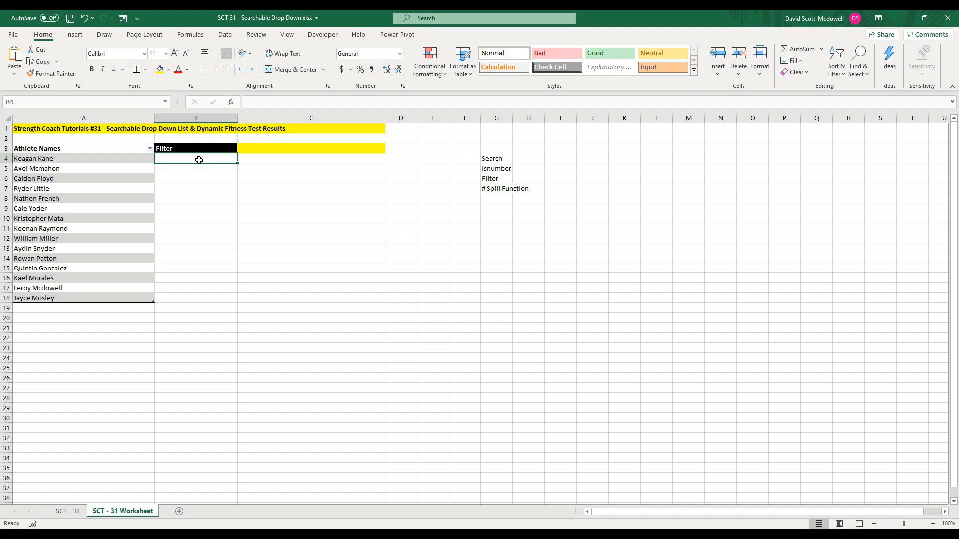
Enter =SEARCH(C3,Table2[Athlete Names]) in B4, filling Filter with 1 beside every name.
type("=")
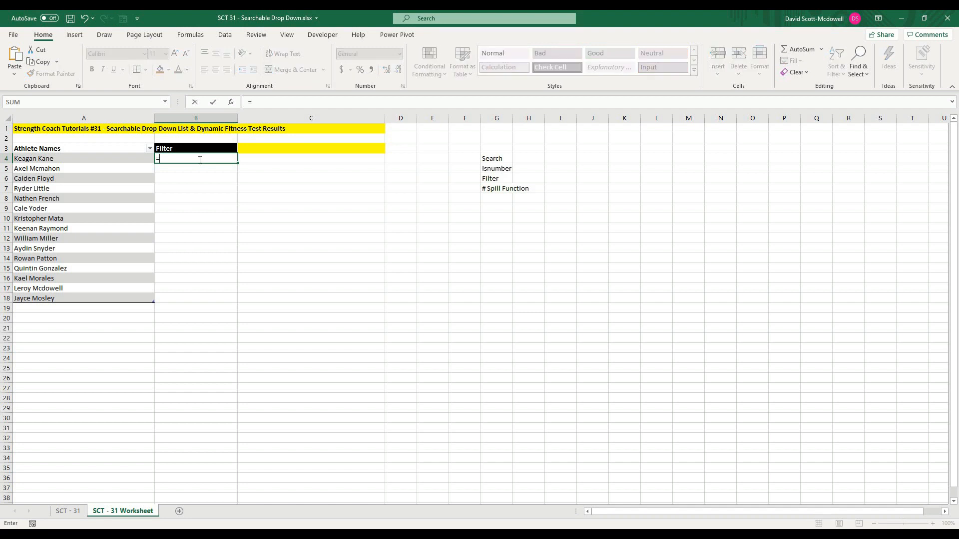
type("search(")
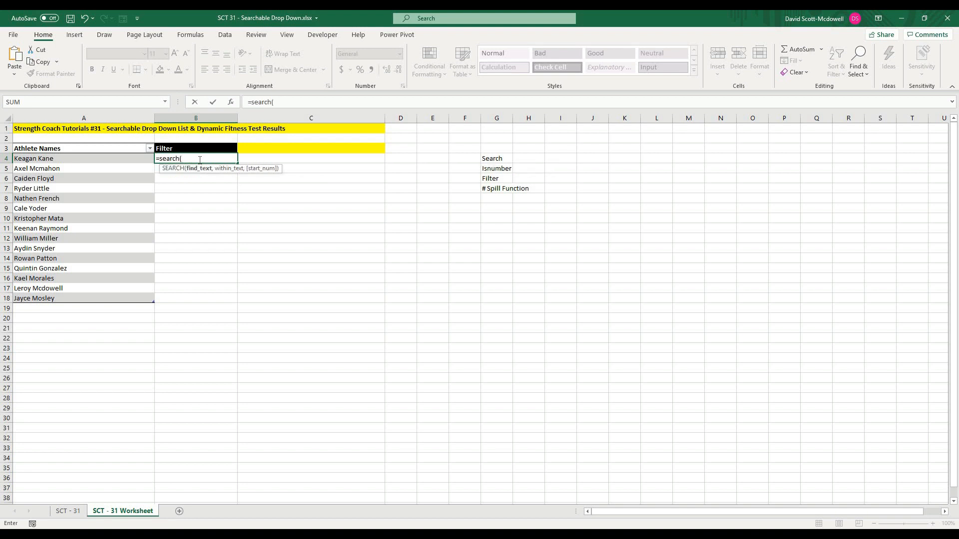
mouse_move(272, 148)
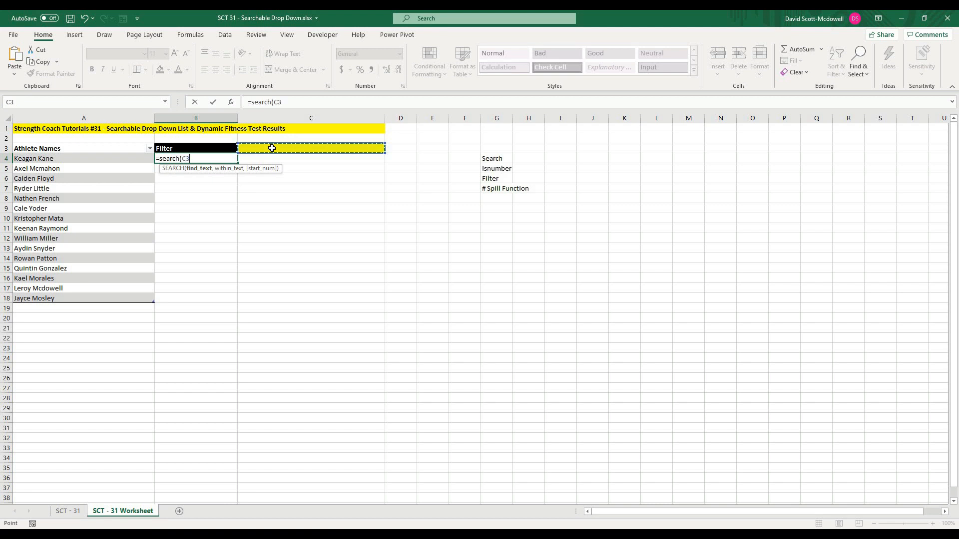
type(",")
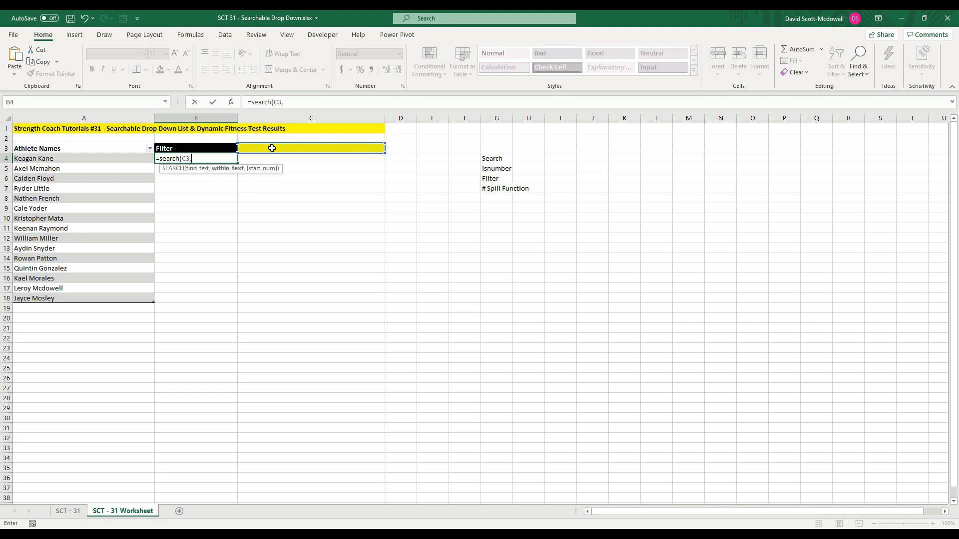
mouse_move(21, 147)
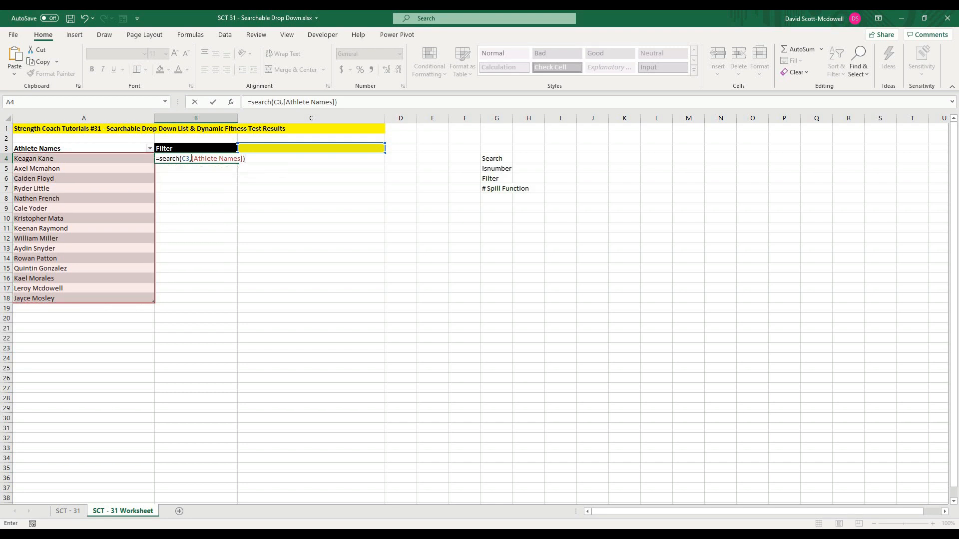
key("enter")
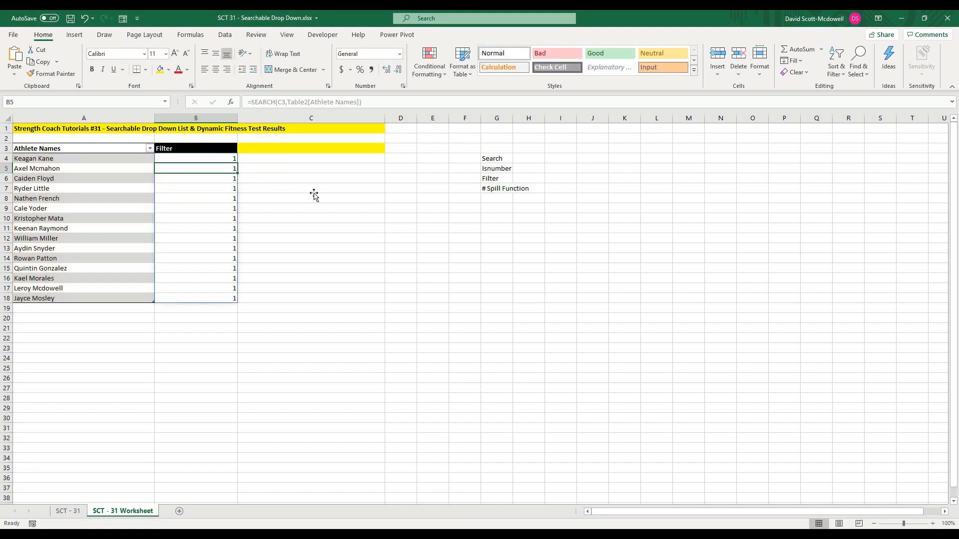
left_click(196, 159)
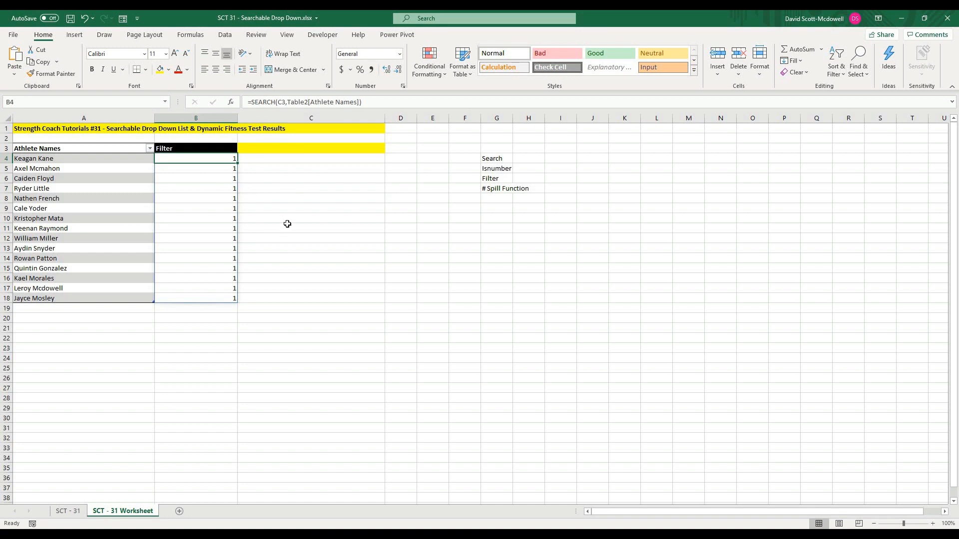
left_click(310, 187)
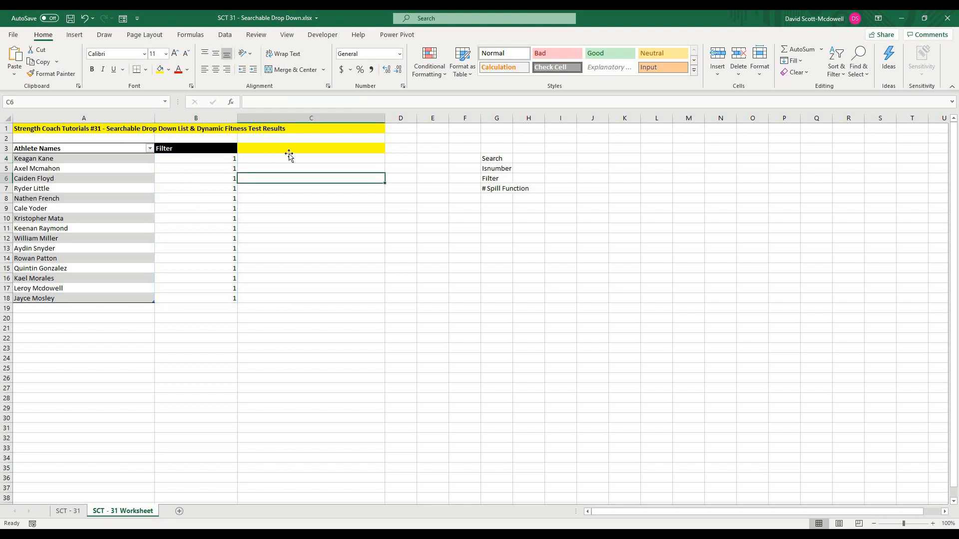
type("a")
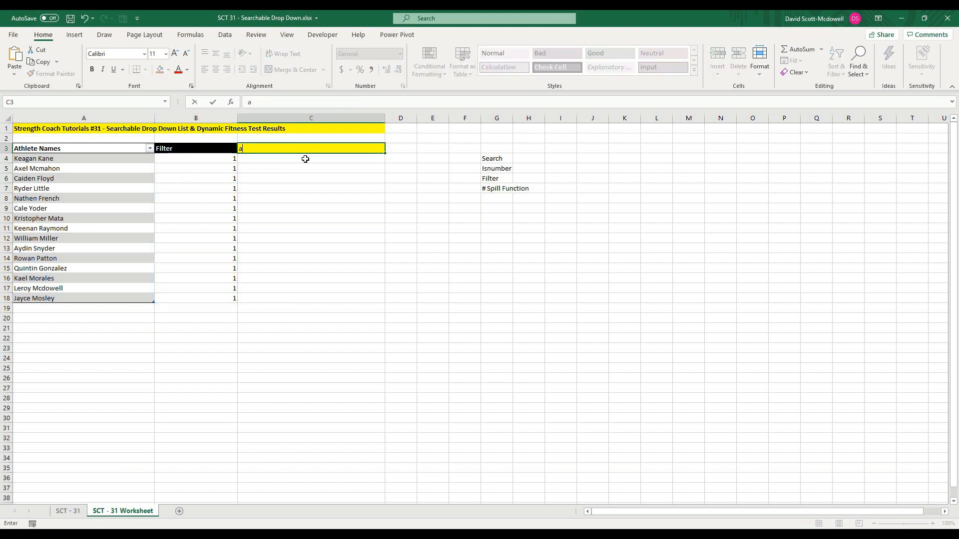
type("axel")
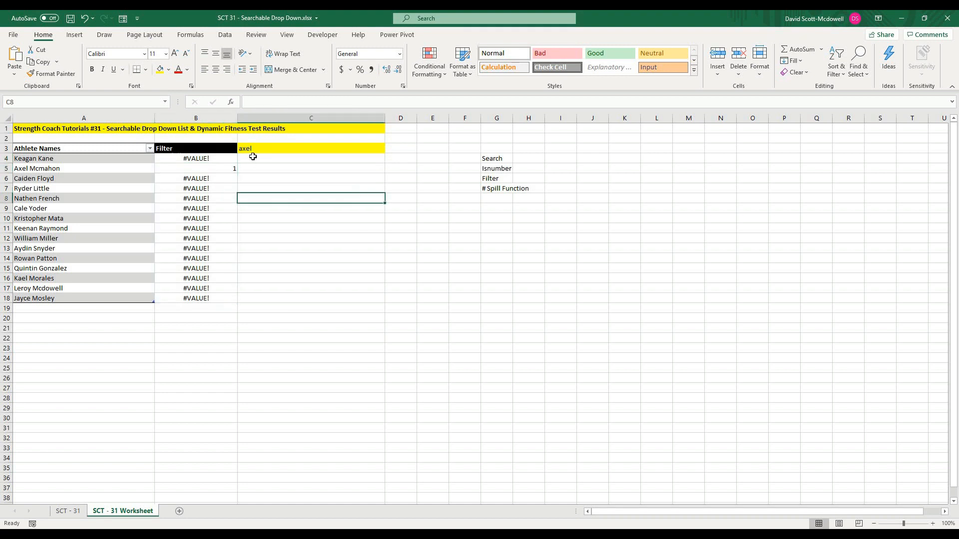
left_click(311, 148)
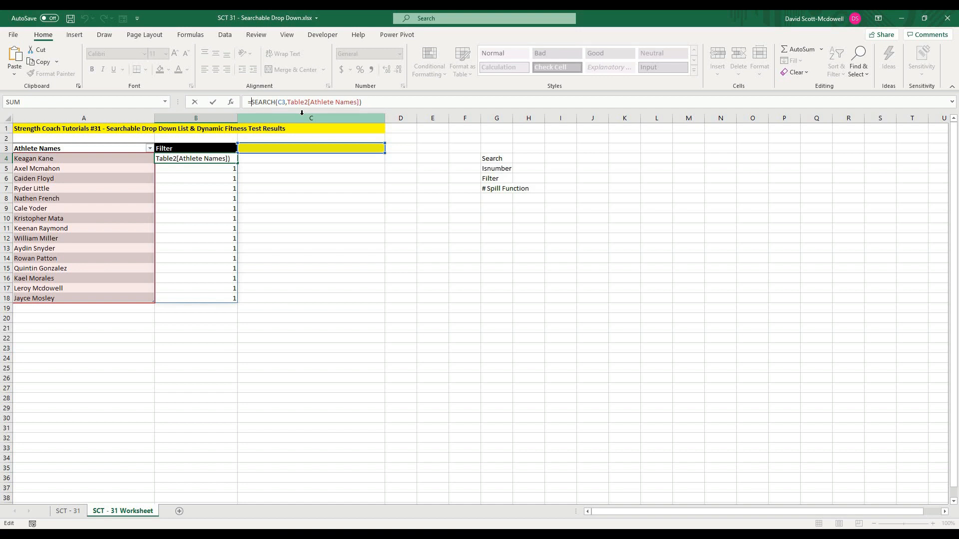
type("isnumber(")
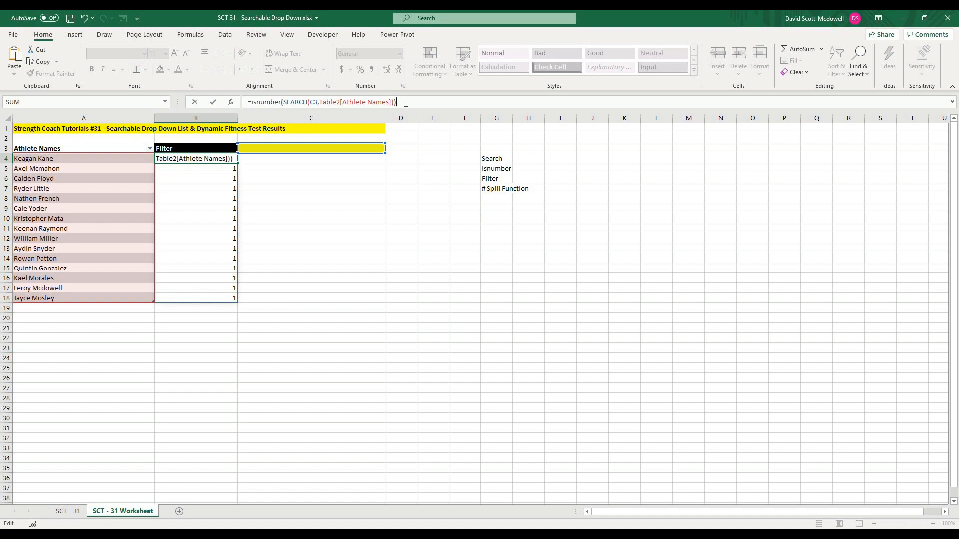
key("enter")
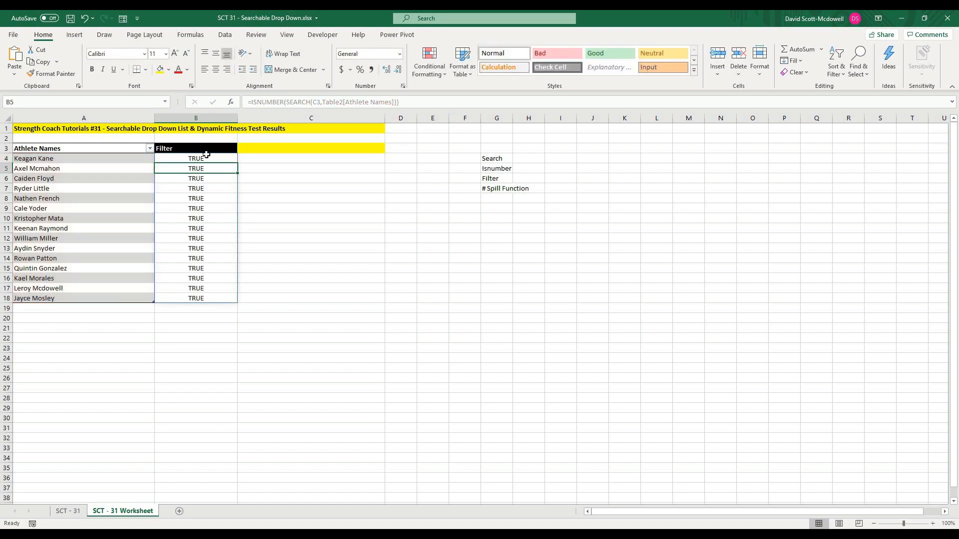
left_click(311, 147)
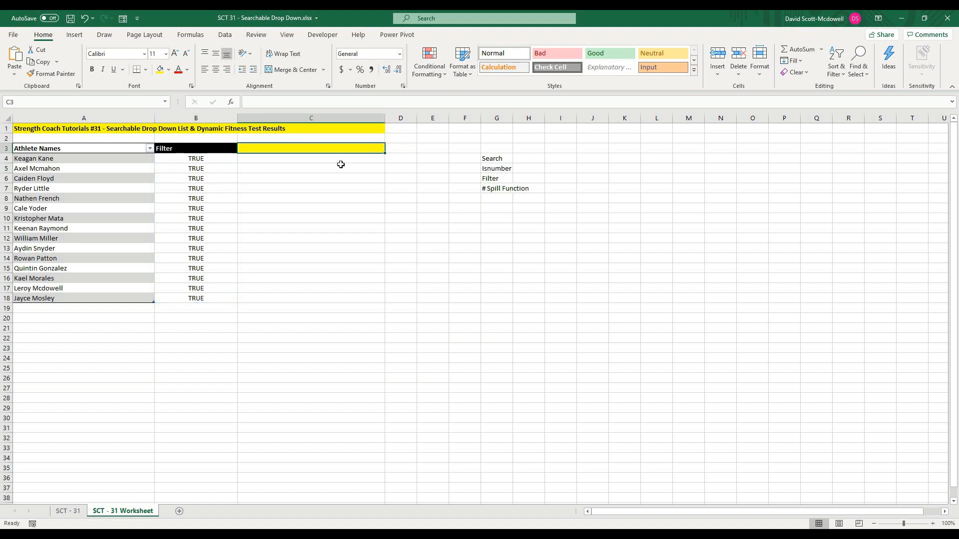
type("axel")
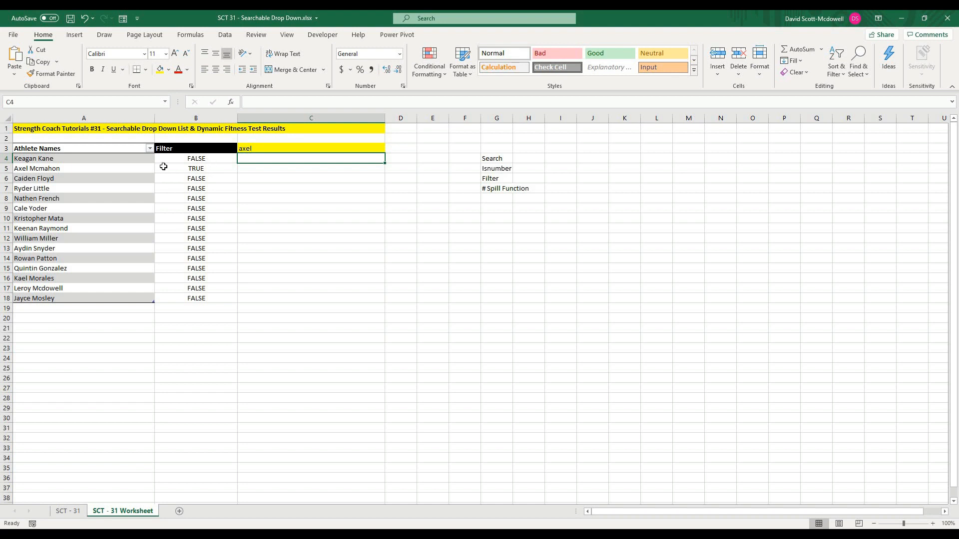
Clear the search in C3 so all Filter values are TRUE, and return to B4's formula.
left_click(311, 148)
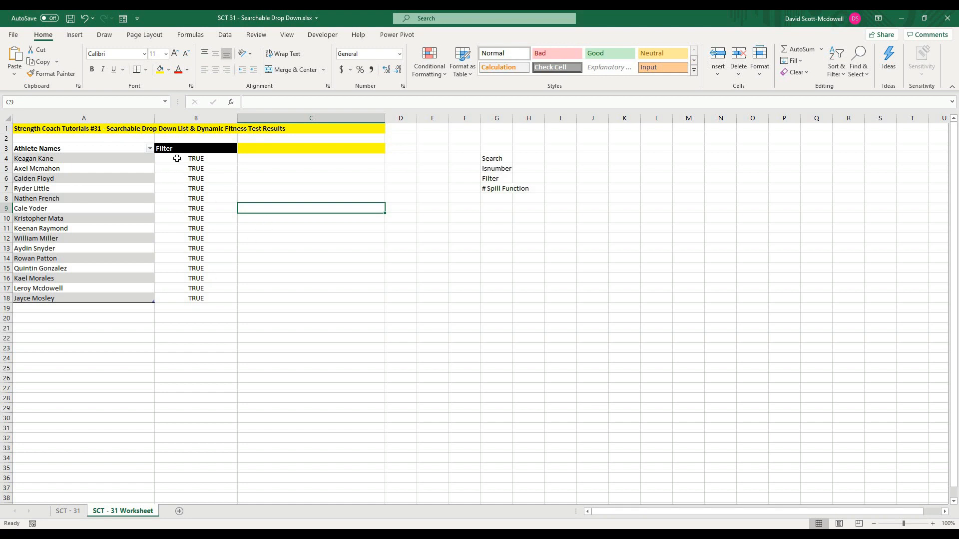
left_click(311, 287)
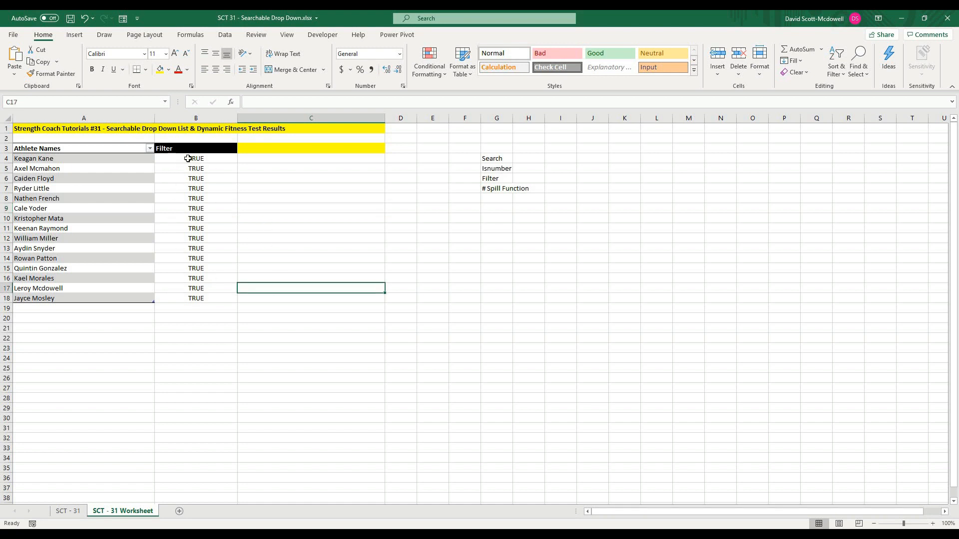
left_click(196, 159)
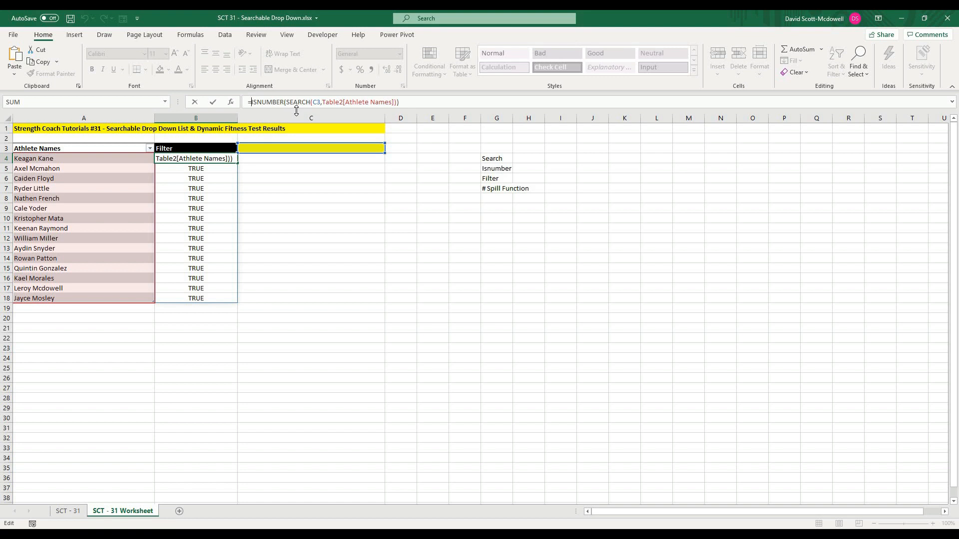
Rewrite B4 as =FILTER(Table2[Athlete Names],ISNUMBER(SEARCH(...)),"Not Found").
type("filter")
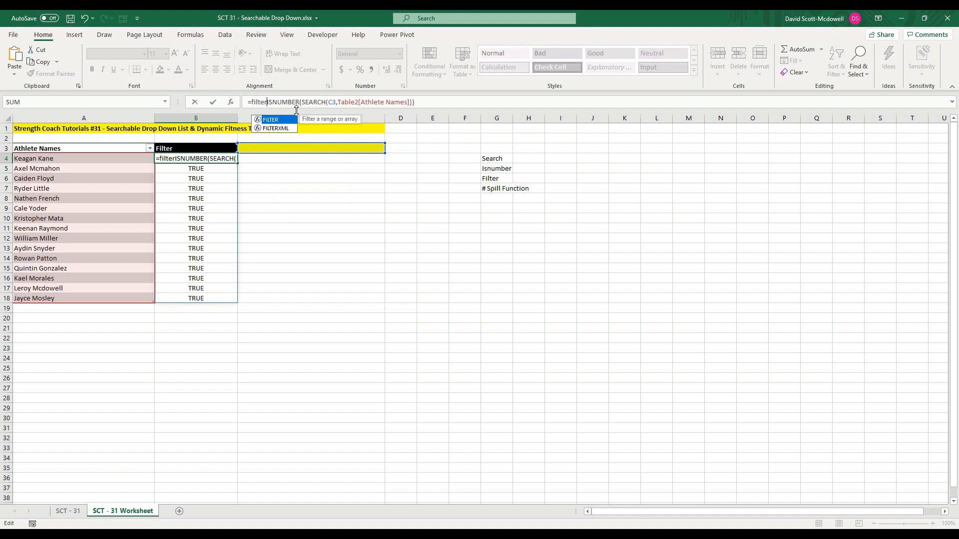
type("([Athlete Names],")
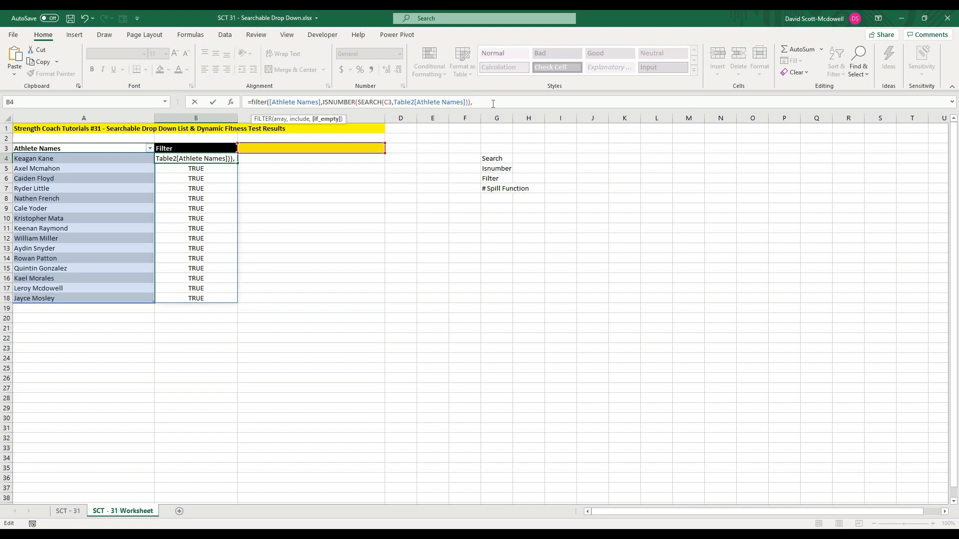
type("\"")
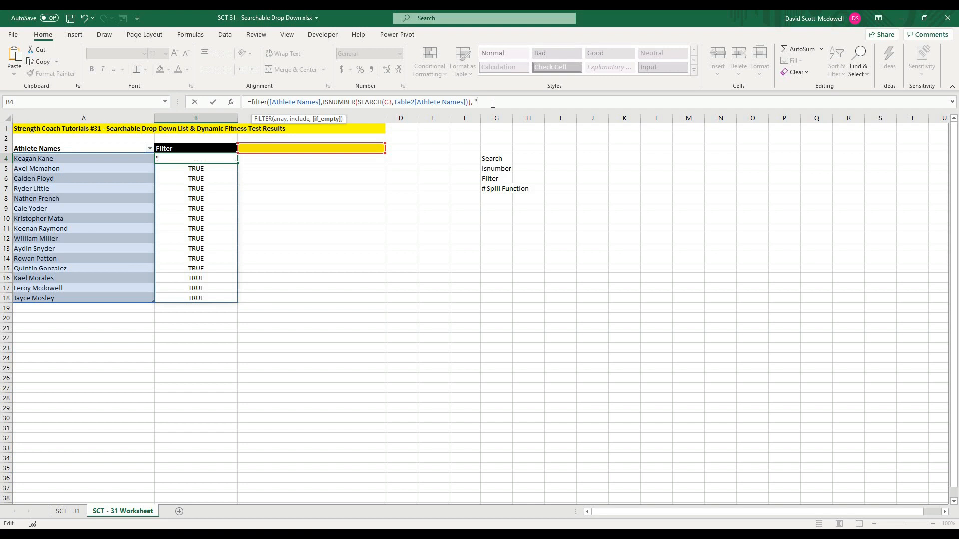
type("Not Found")
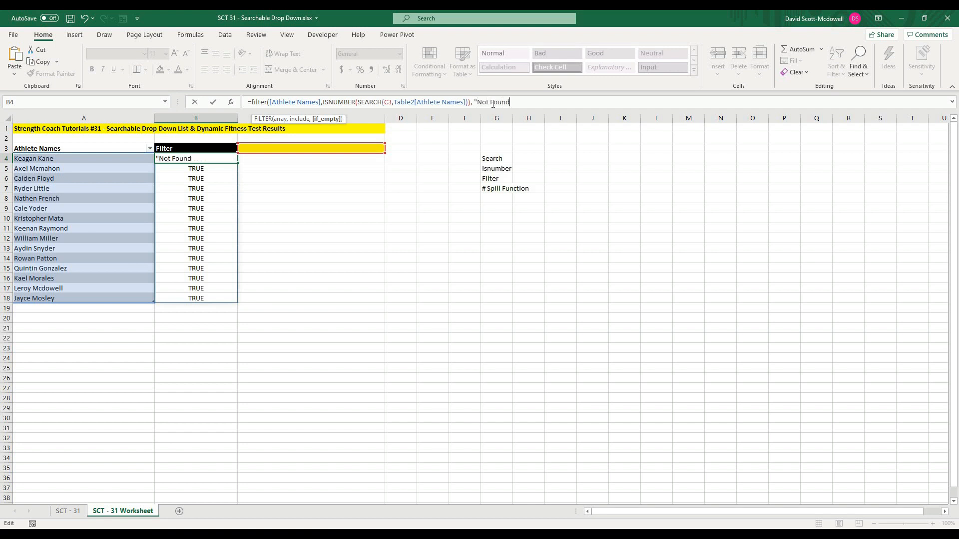
type("\"")
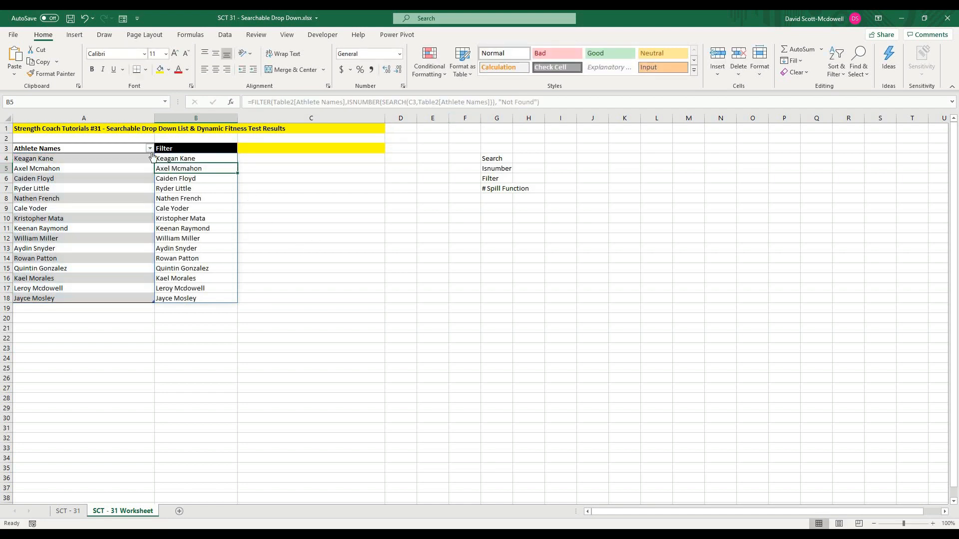
Search 'a' in C3 to narrow the spilled Filter list, then clear it.
left_click(311, 247)
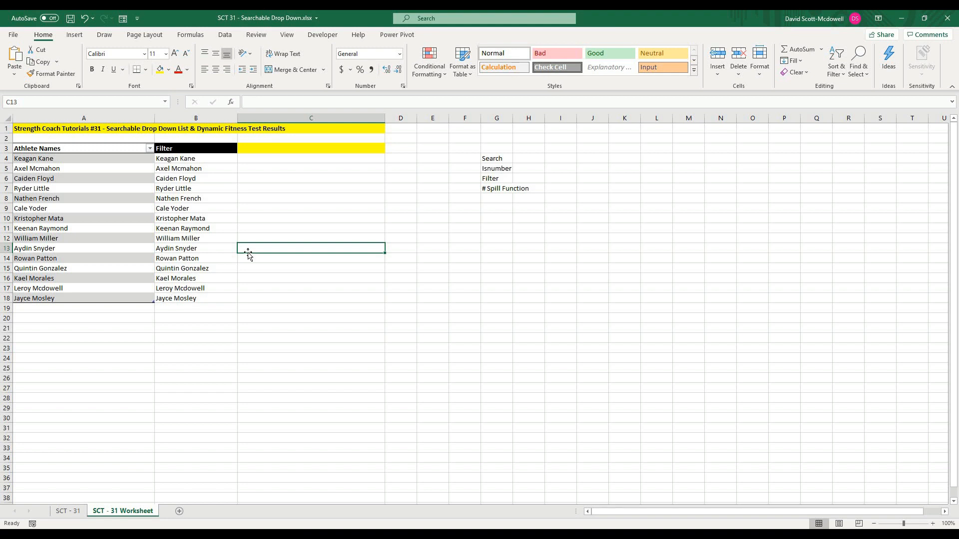
left_click(311, 148)
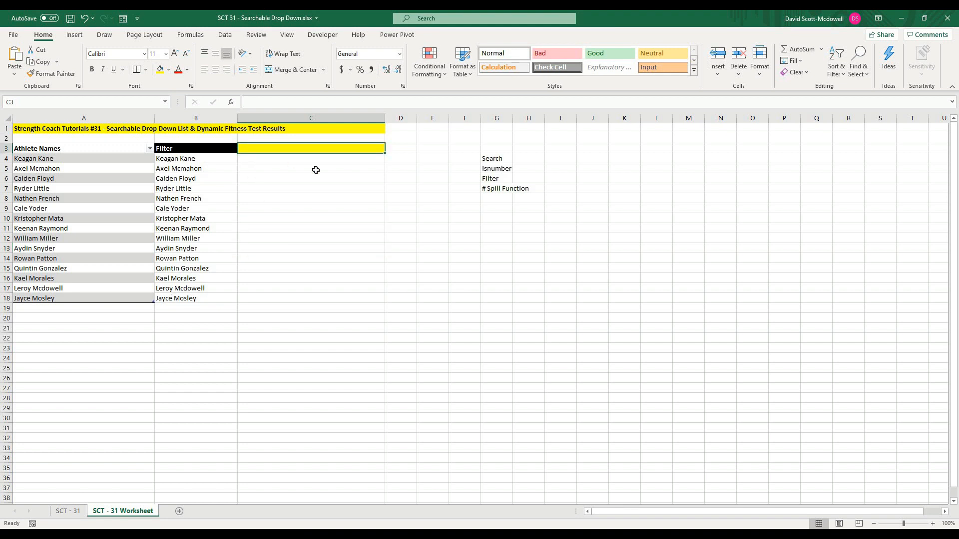
type("a")
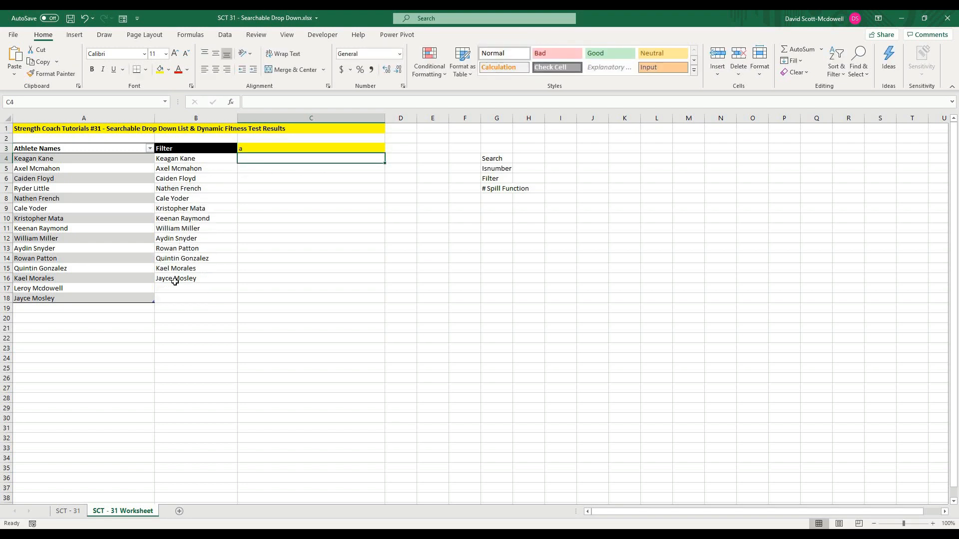
left_click(310, 148)
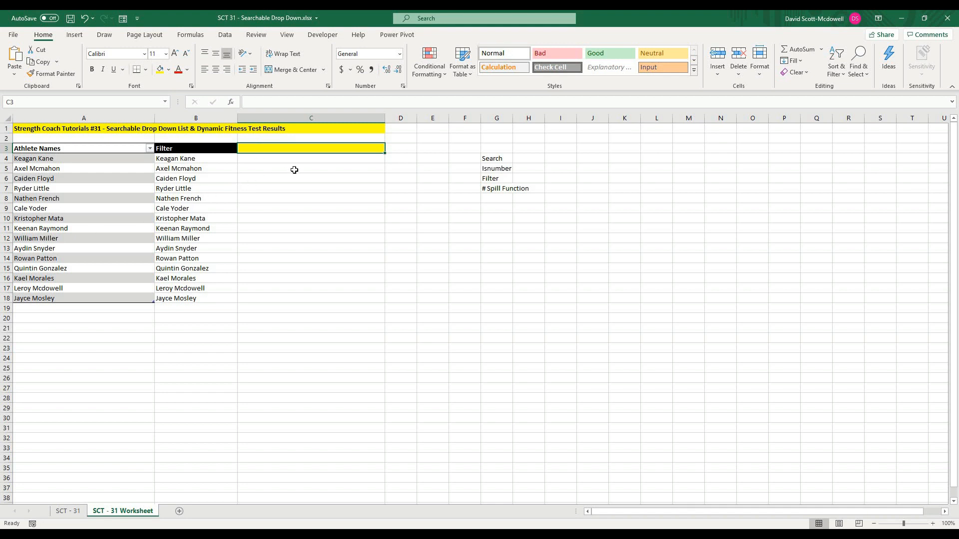
mouse_move(315, 146)
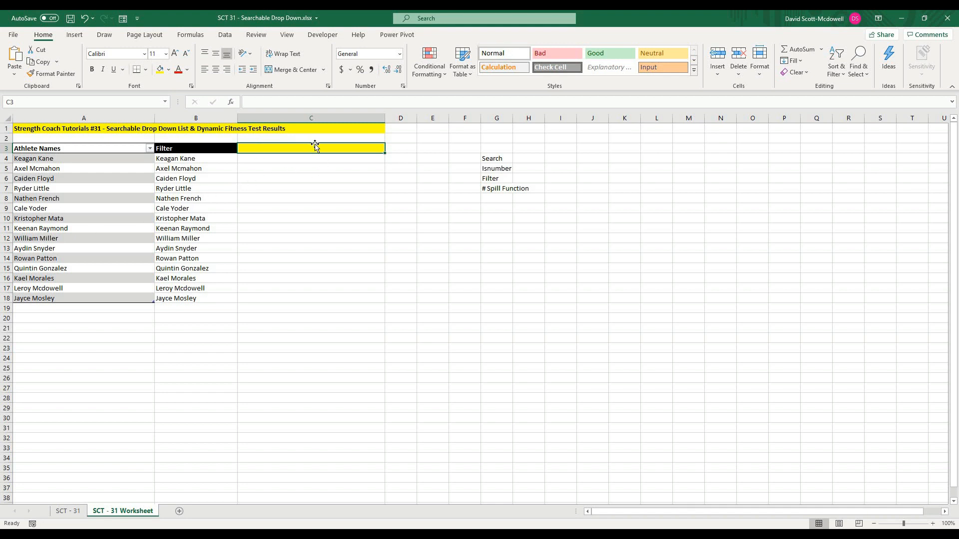
Search 'C' in C3 to narrow the list to six athletes, then clear it again.
type("C")
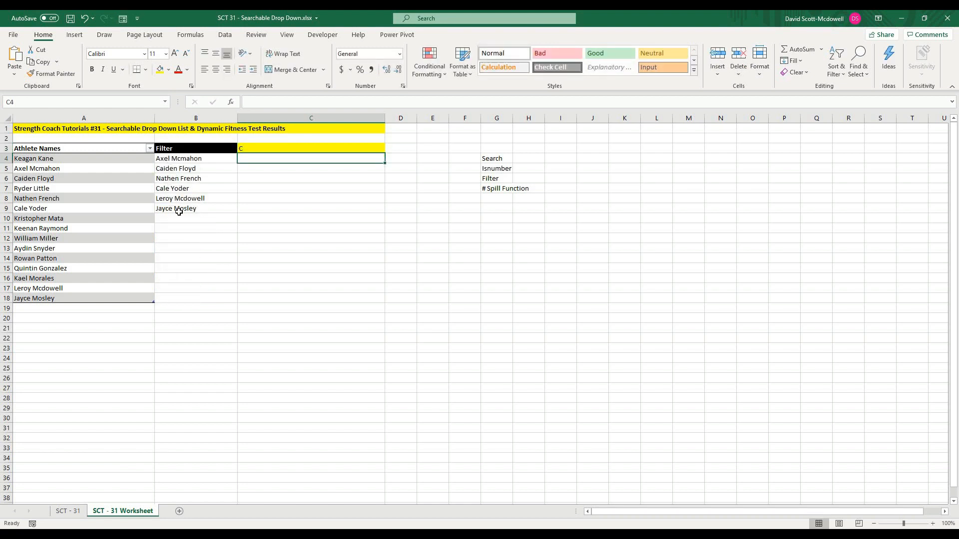
mouse_move(315, 222)
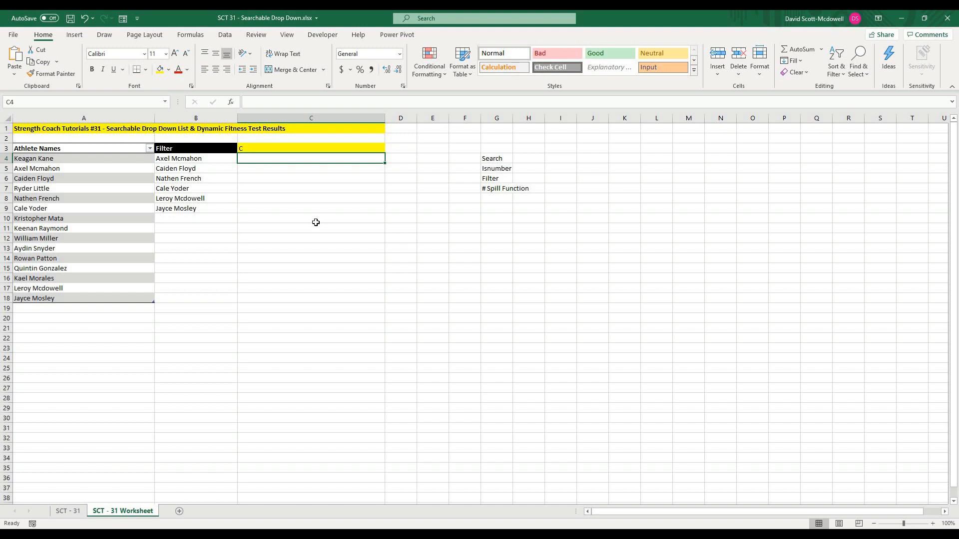
left_click(310, 148)
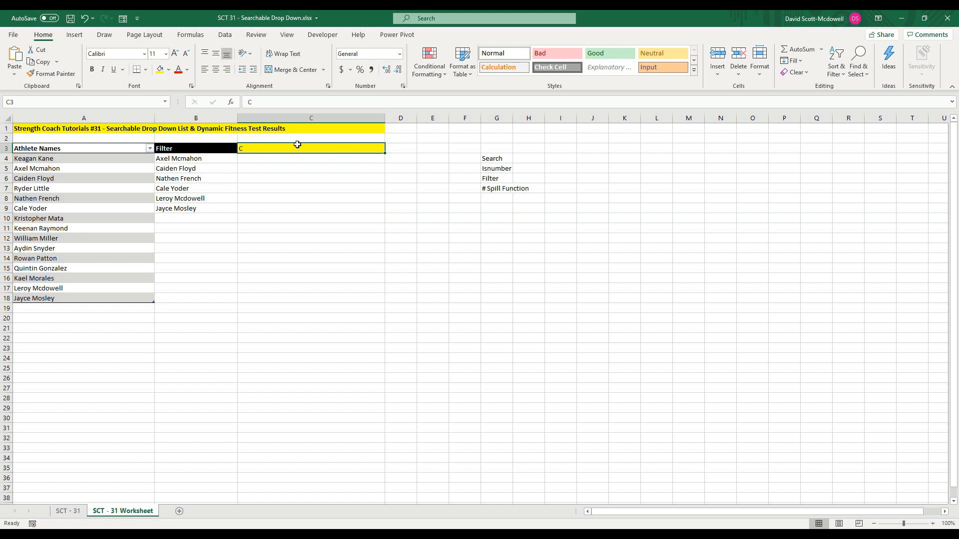
left_click(311, 197)
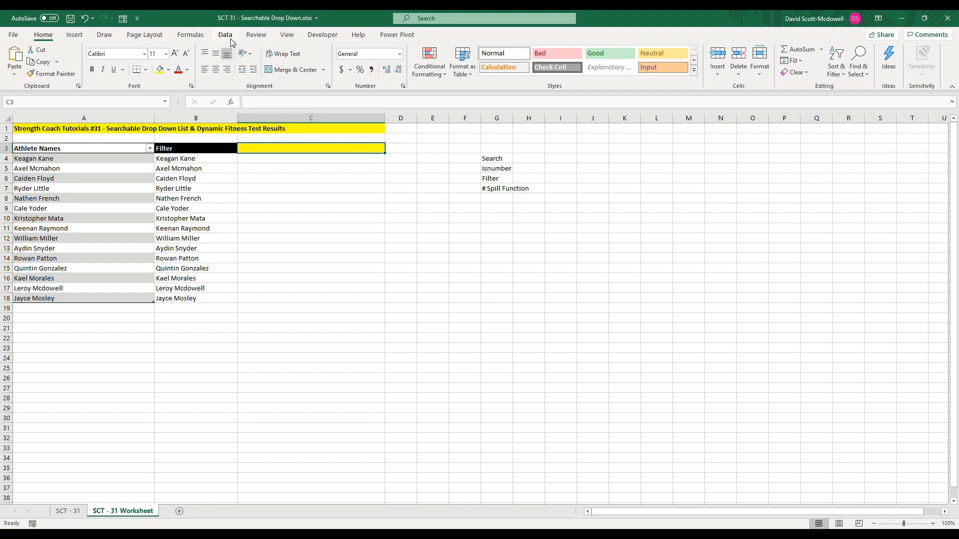
Set C3's Data Validation to a List with source =$B$4#, the spilled filter results.
left_click(570, 58)
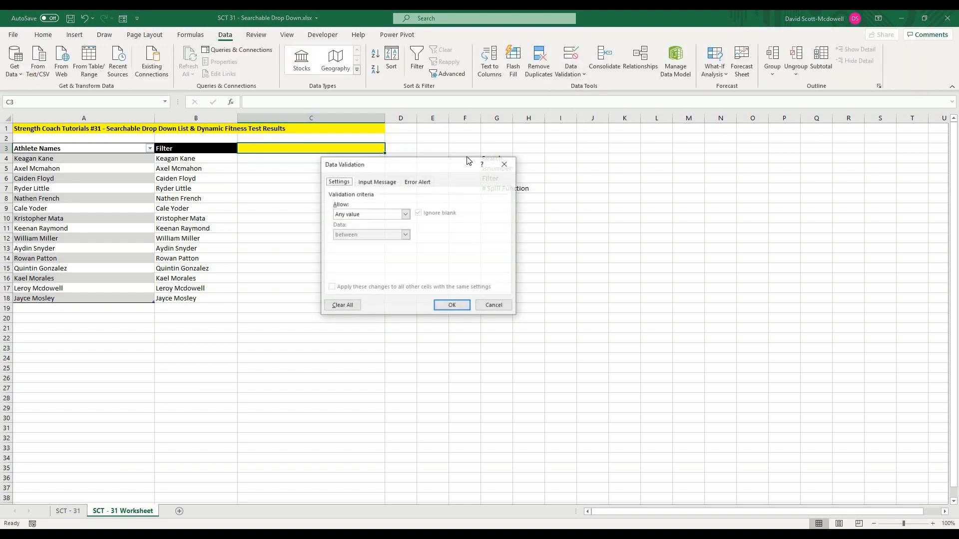
left_click(404, 214)
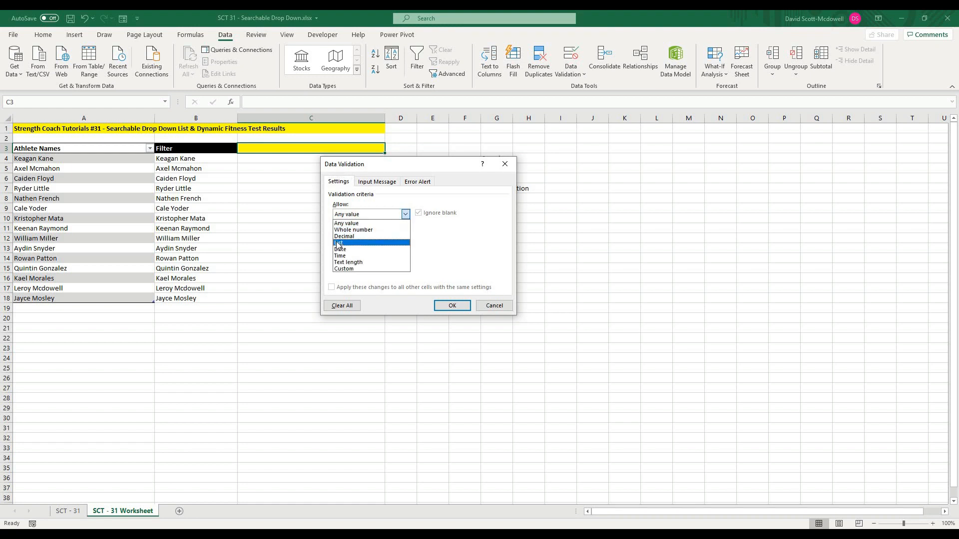
left_click(339, 243)
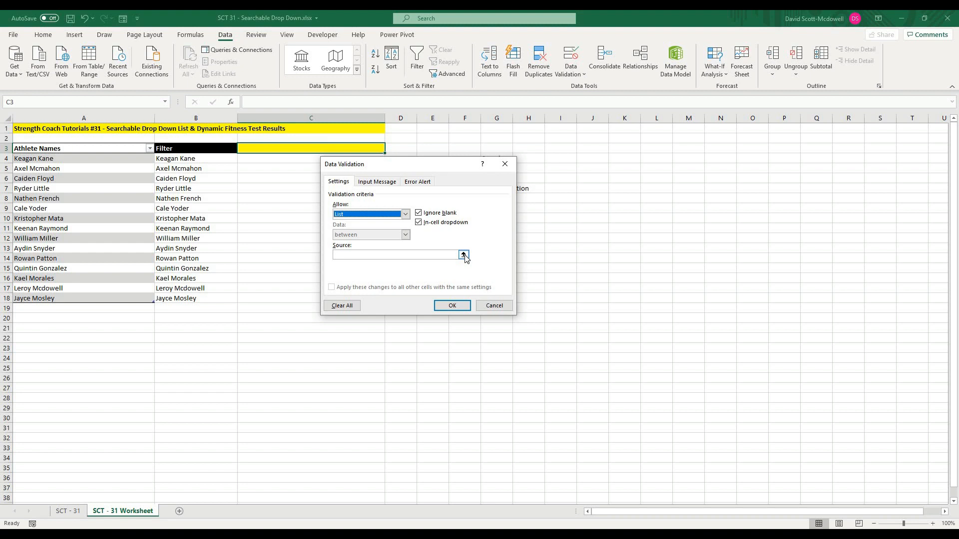
left_click(463, 254)
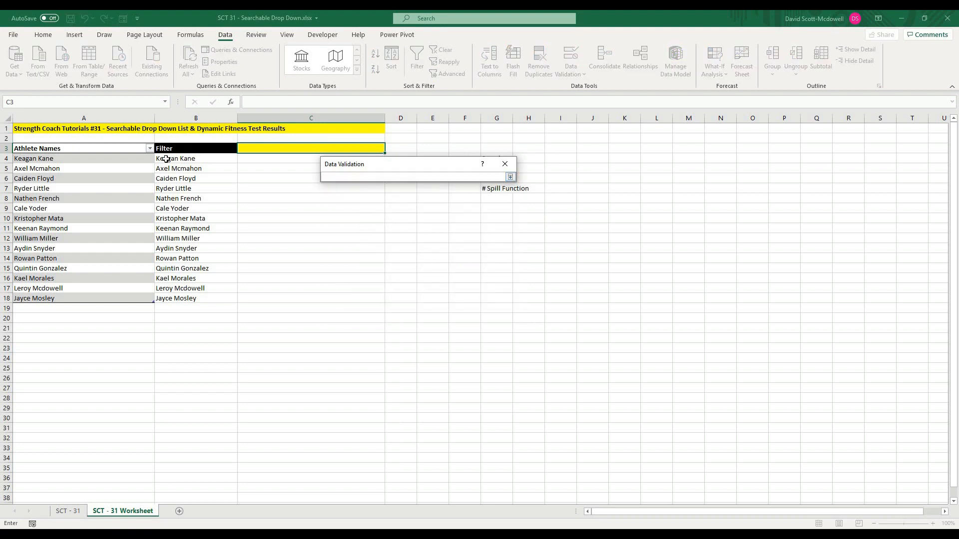
left_click(175, 159)
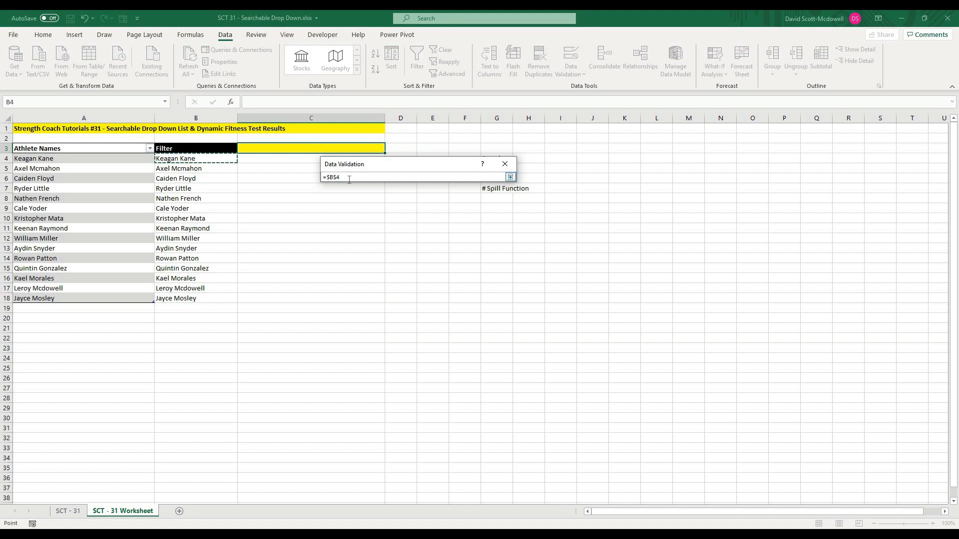
type("#")
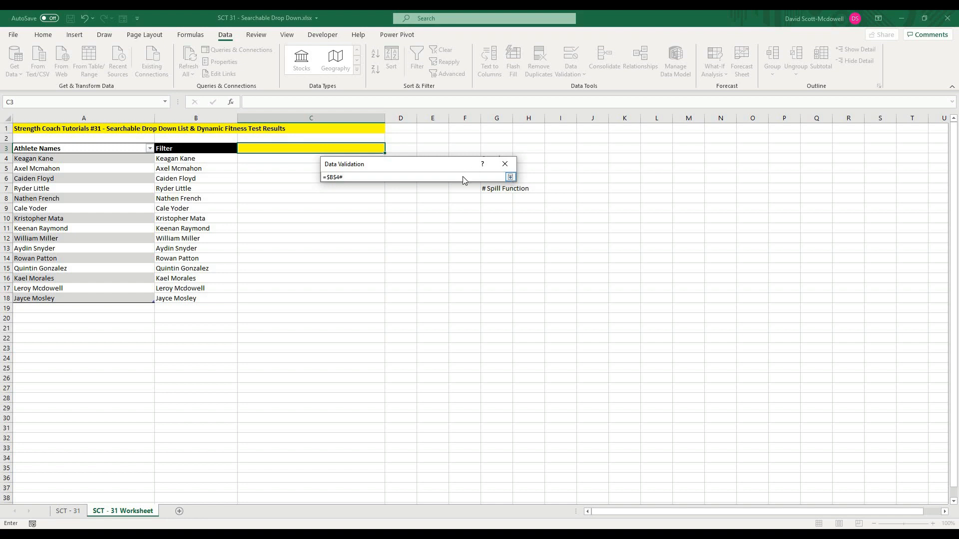
left_click(509, 177)
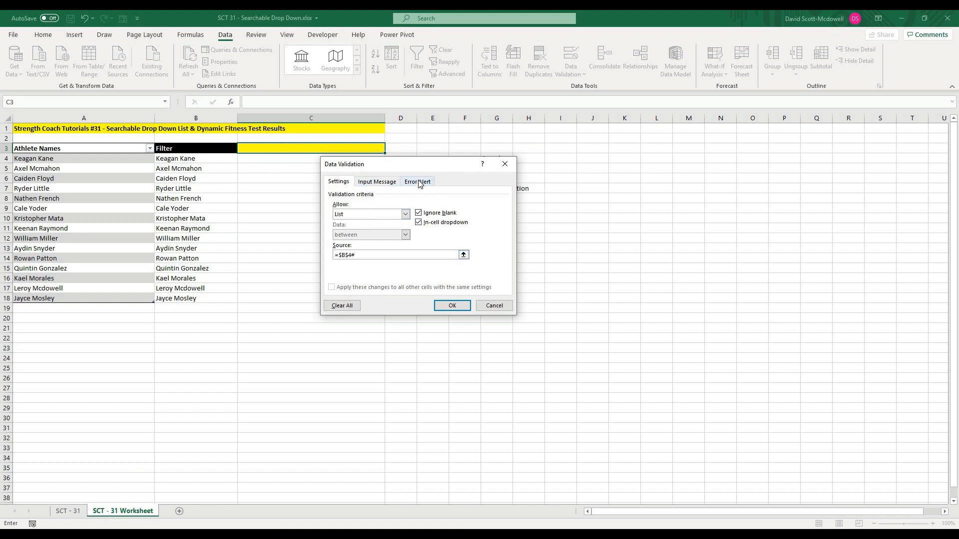
Turn off the error alert for invalid entries and confirm C3's validation.
left_click(417, 182)
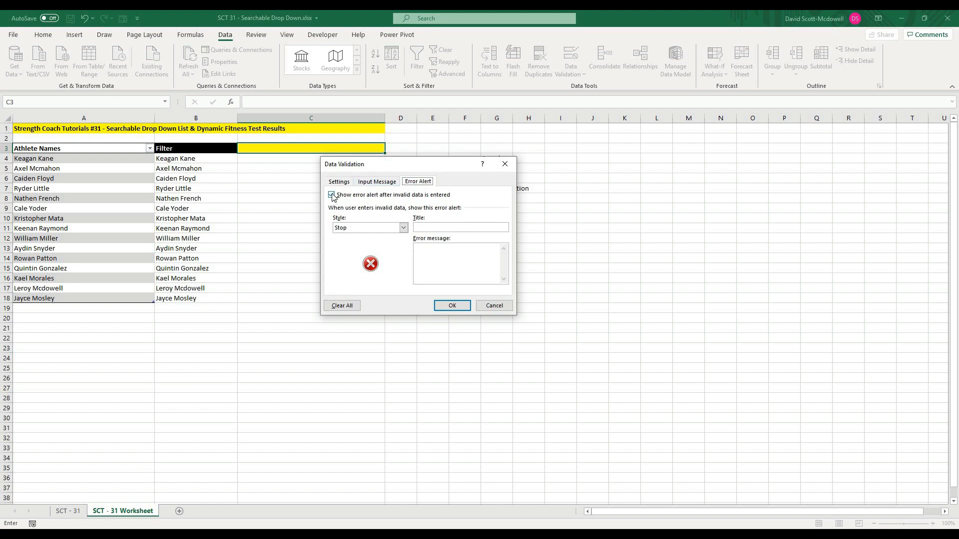
mouse_move(334, 198)
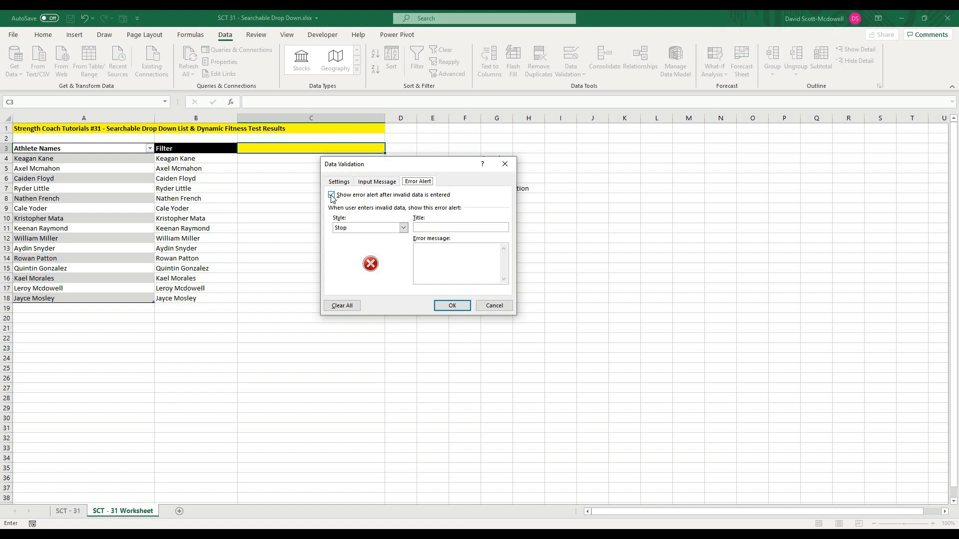
left_click(332, 194)
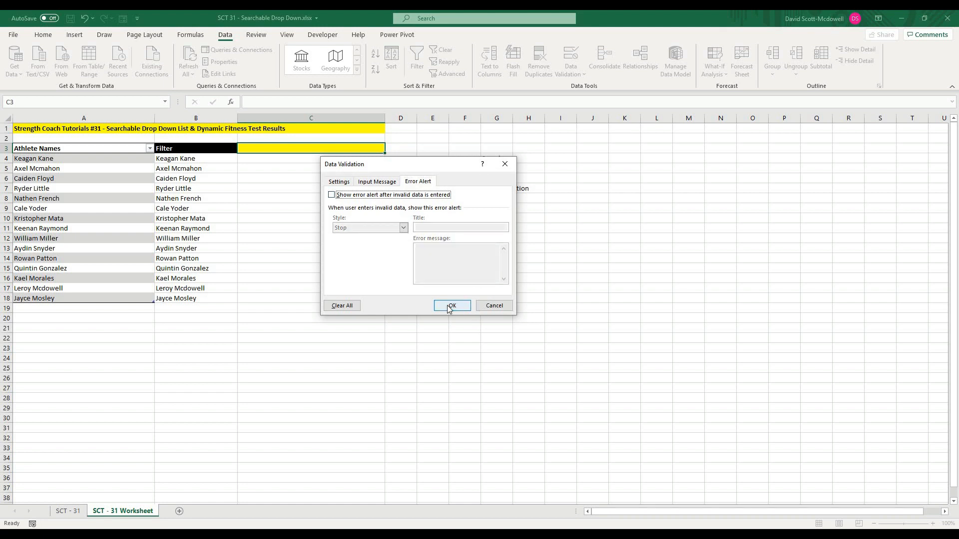
left_click(451, 305)
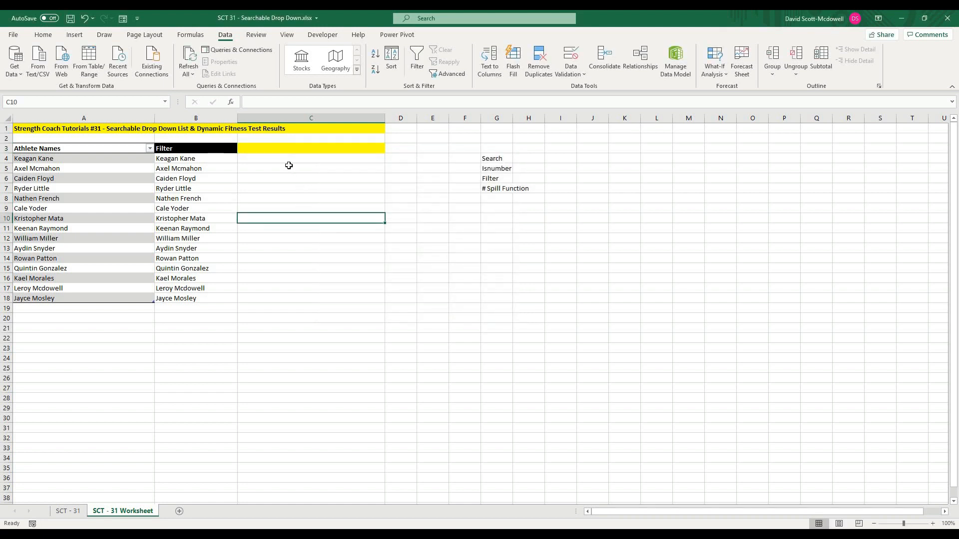
left_click(311, 148)
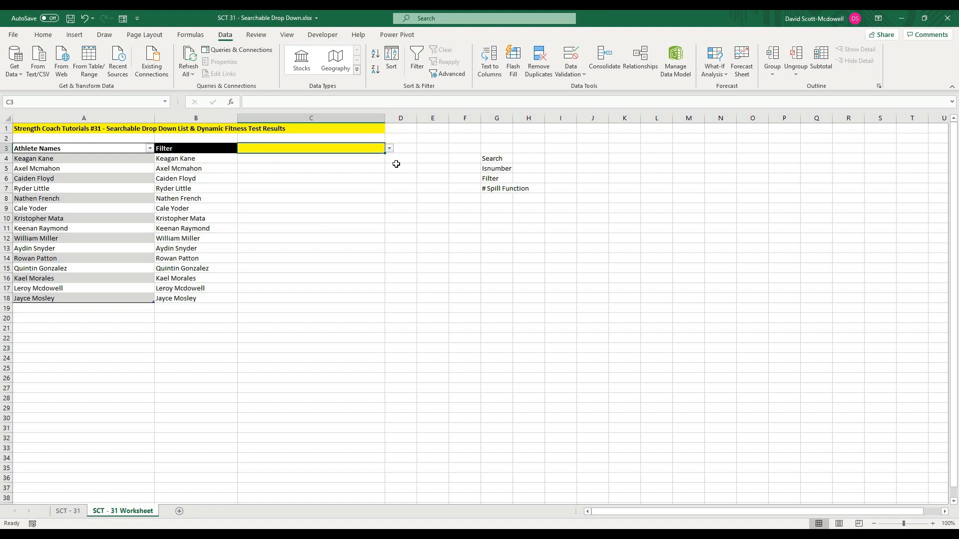
type("axel")
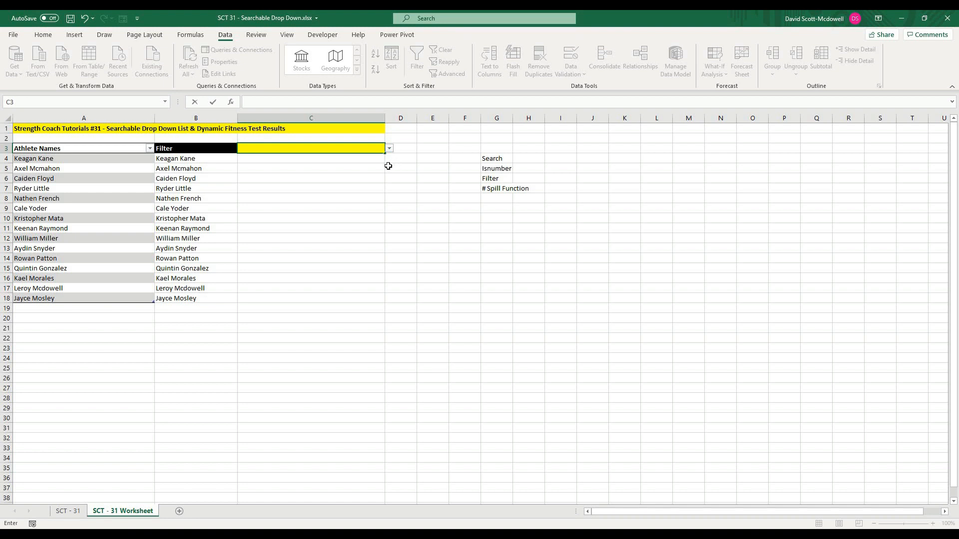
left_click(388, 147)
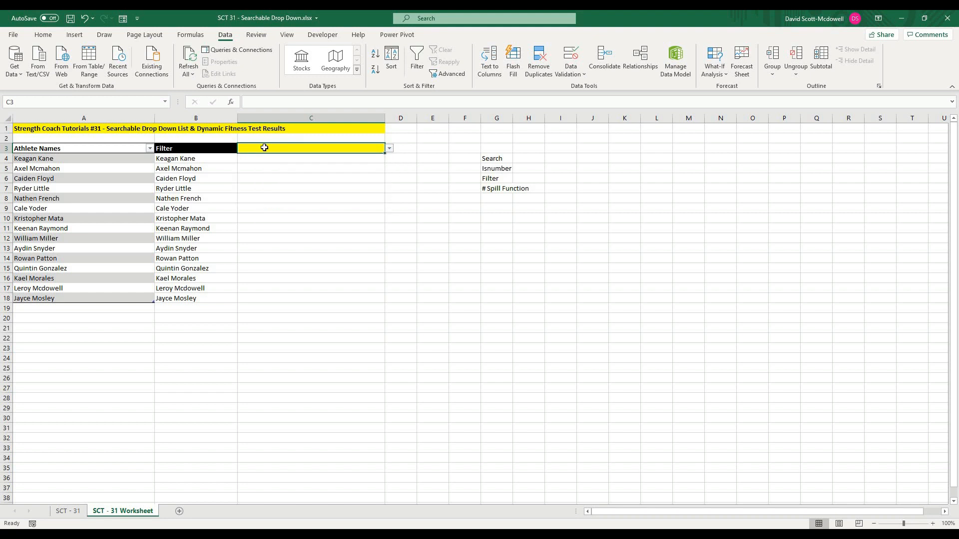
type("ax")
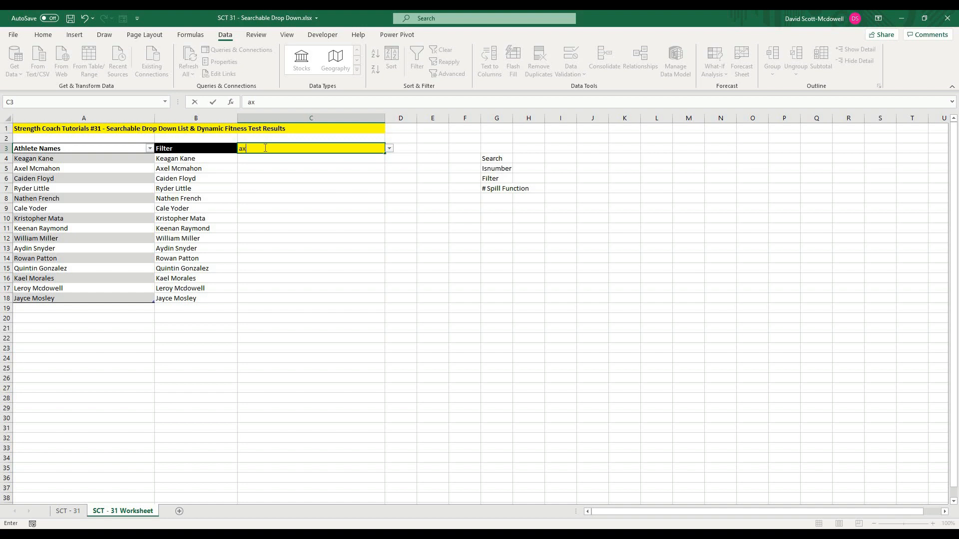
type("el")
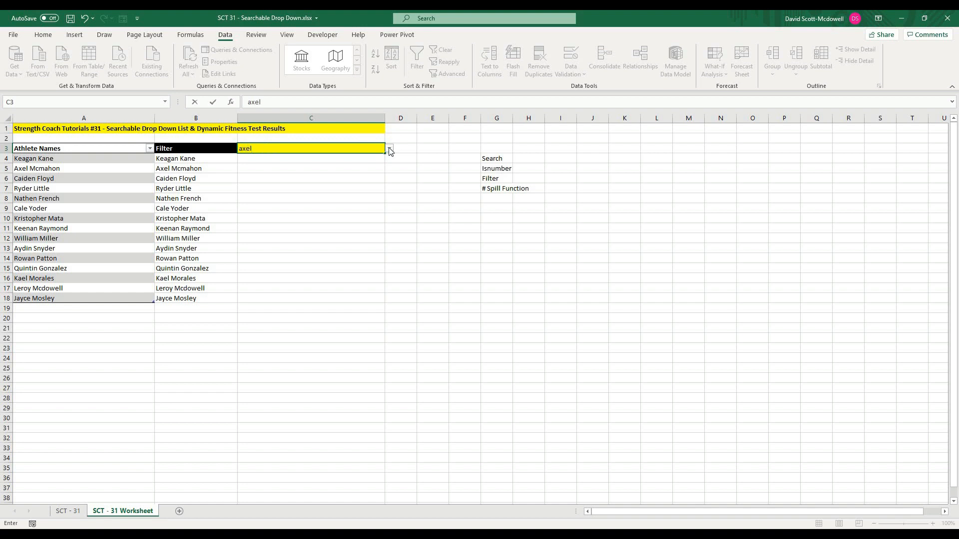
left_click(388, 148)
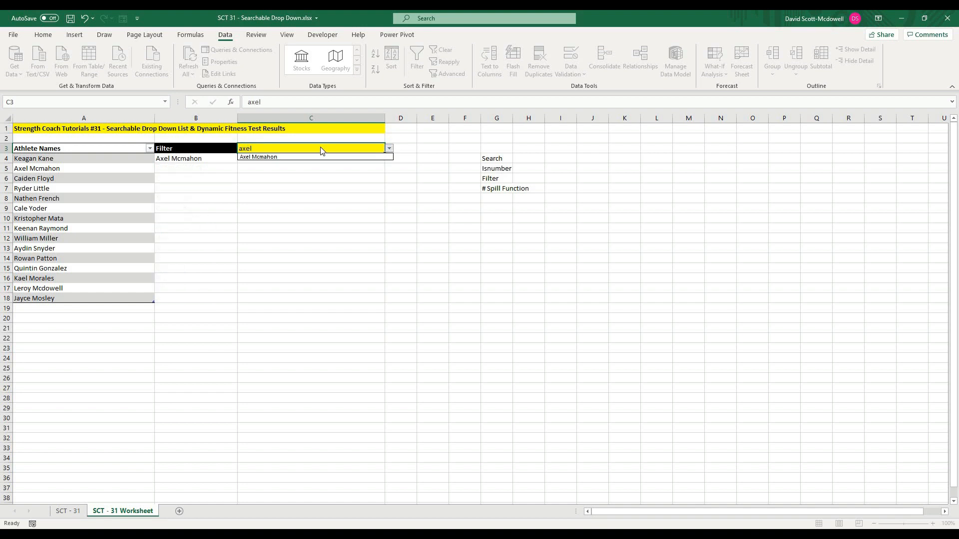
left_click(258, 157)
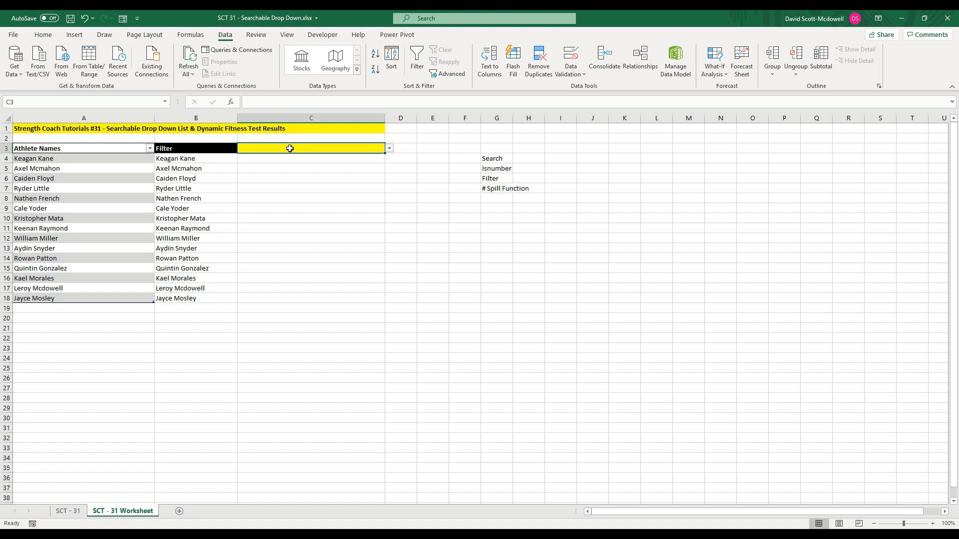
type("a")
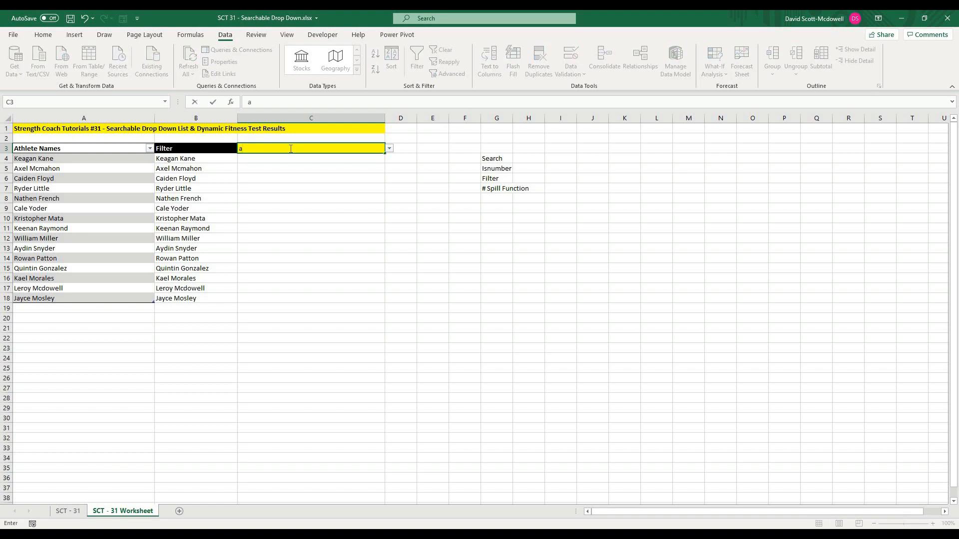
left_click(388, 147)
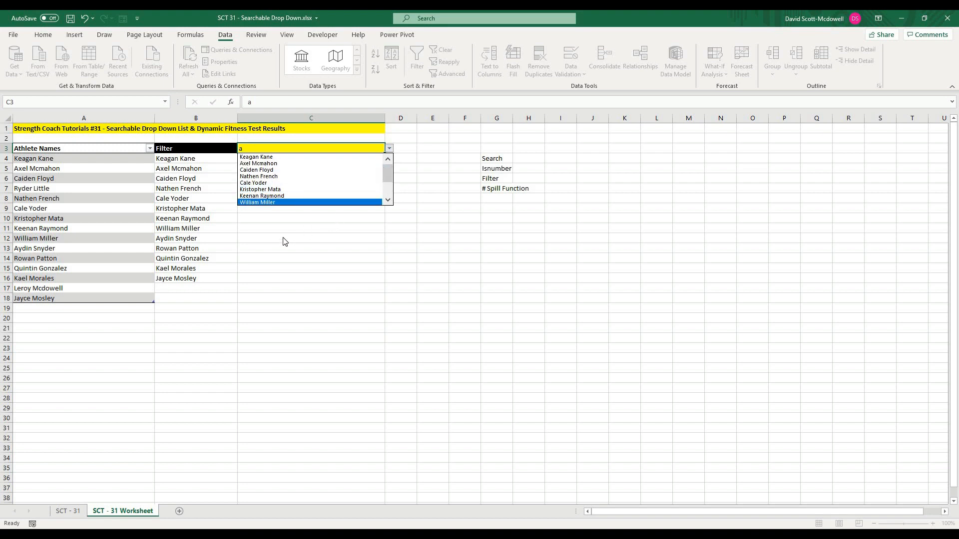
left_click(255, 157)
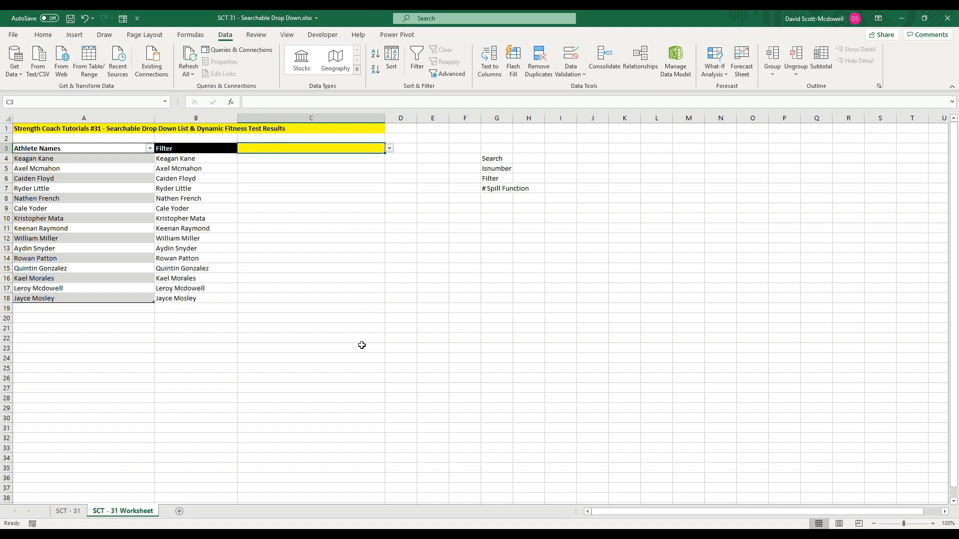
mouse_move(361, 341)
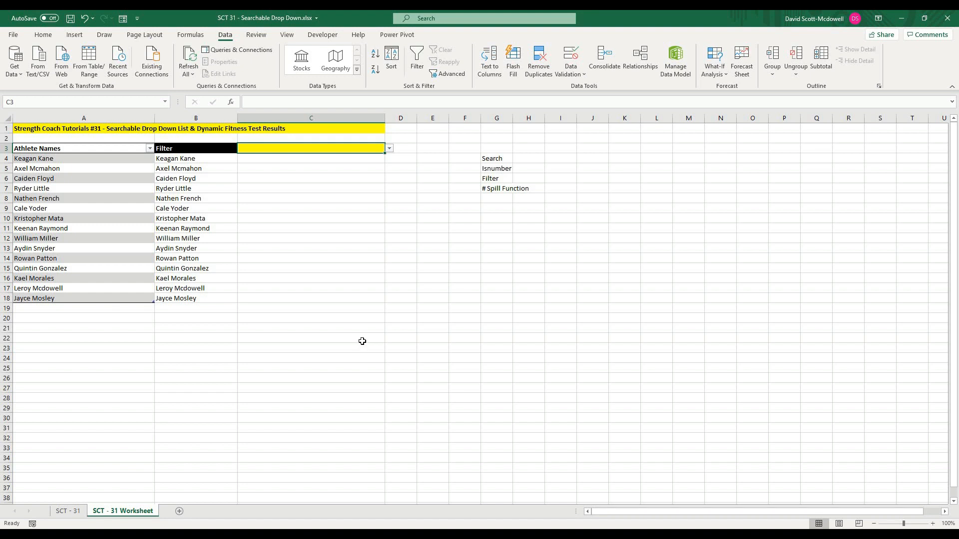
mouse_move(354, 321)
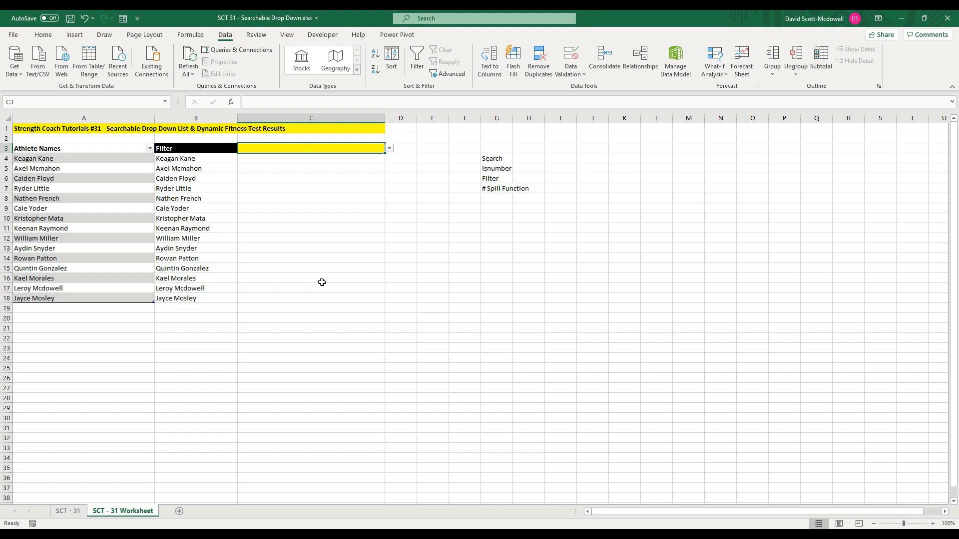
mouse_move(447, 312)
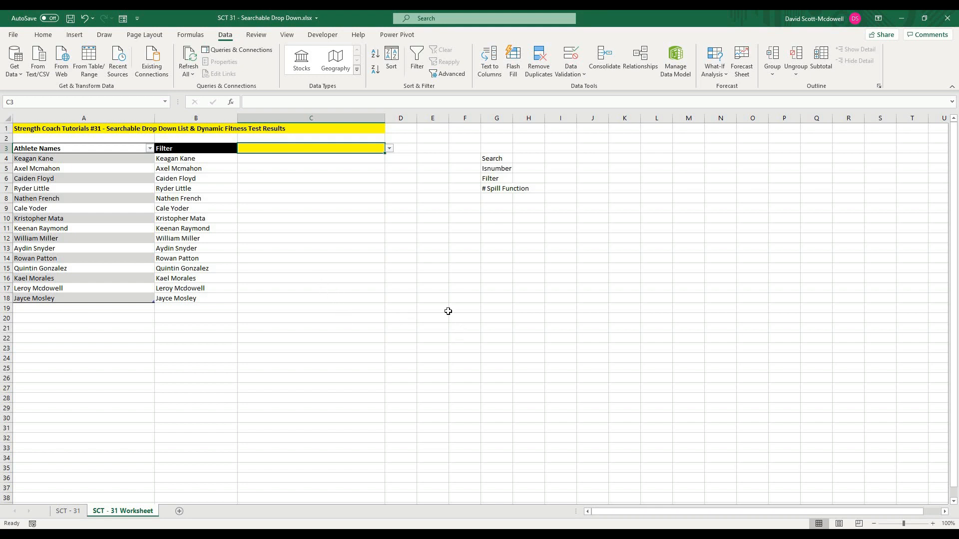
left_click(428, 230)
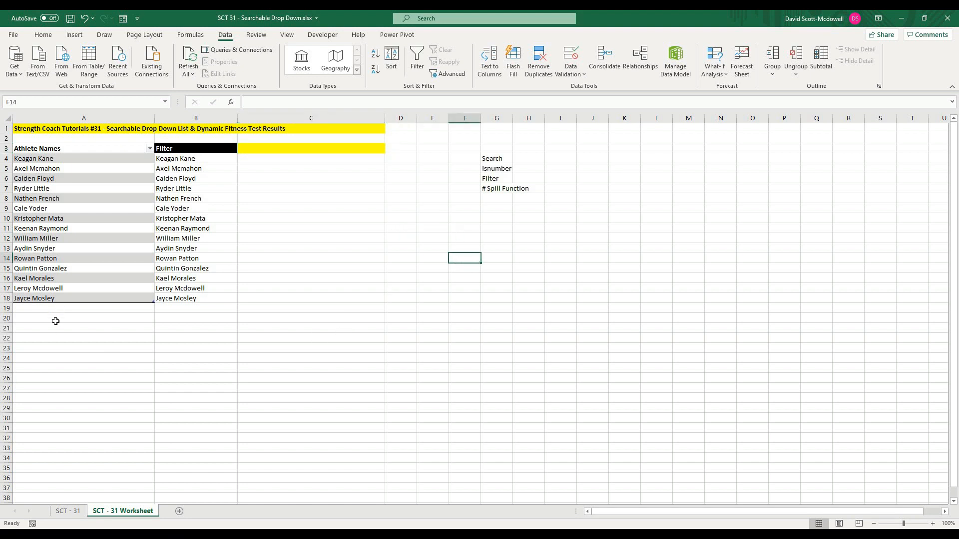
mouse_move(422, 323)
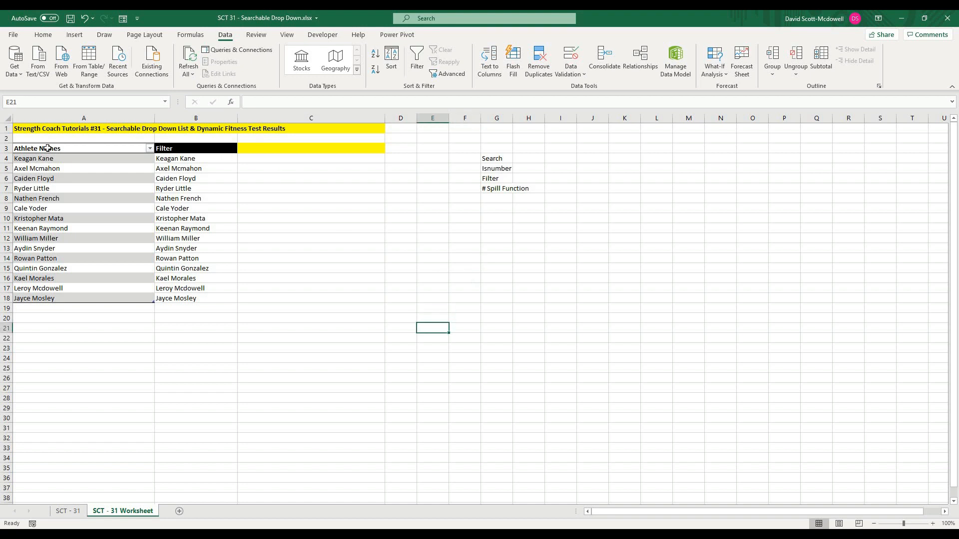
mouse_move(364, 225)
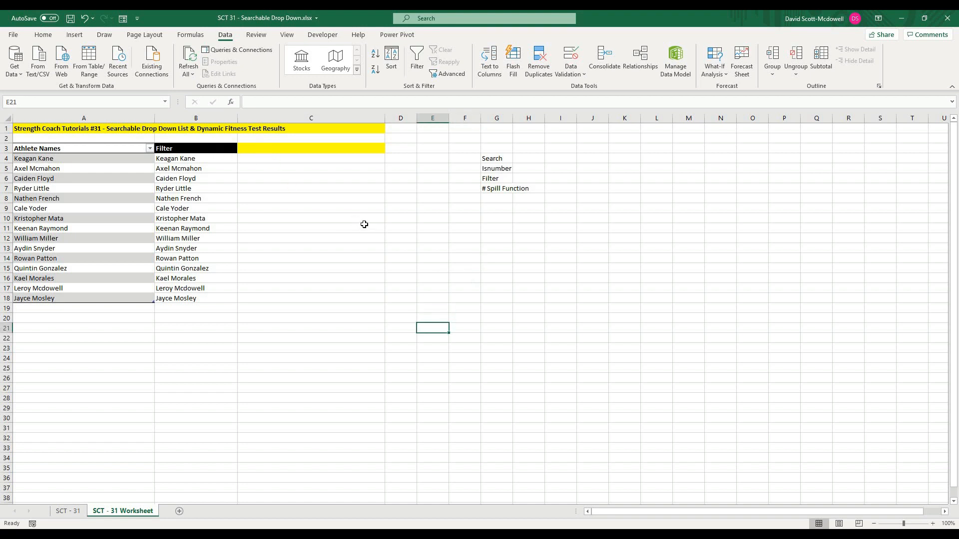
mouse_move(442, 246)
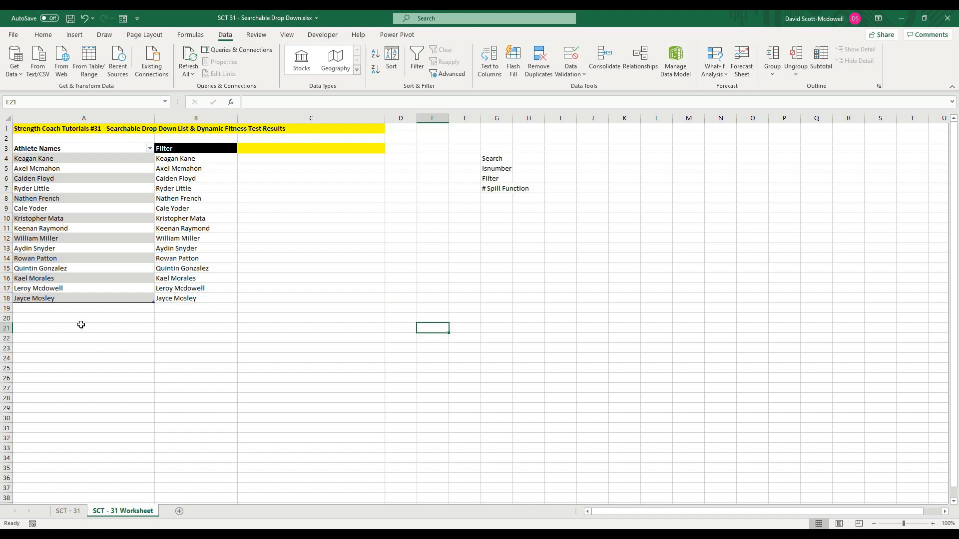
left_click(83, 328)
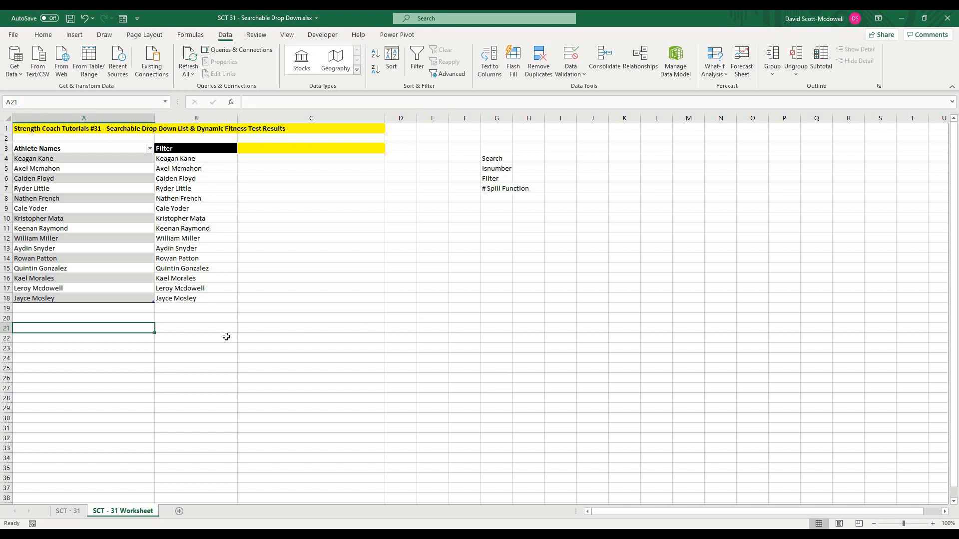
type("@")
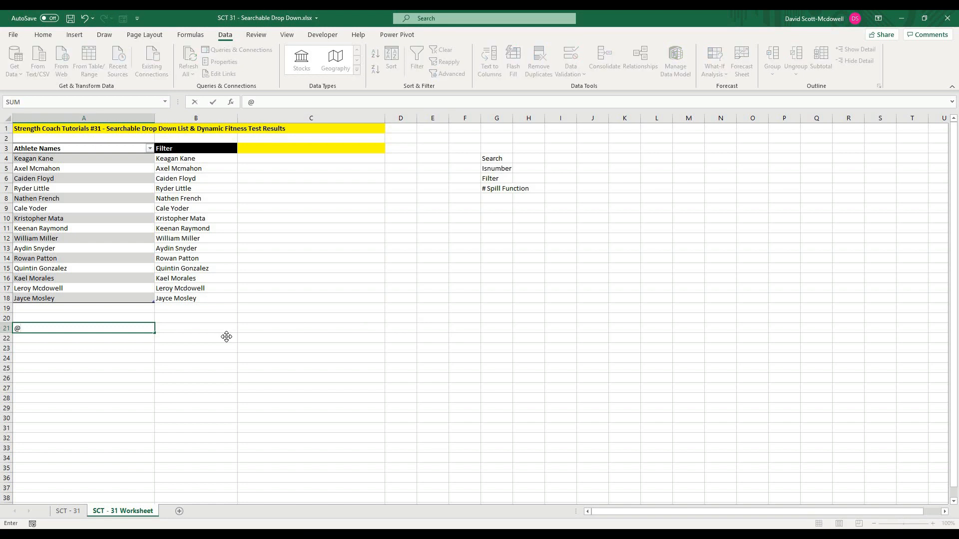
type("dsmstrength")
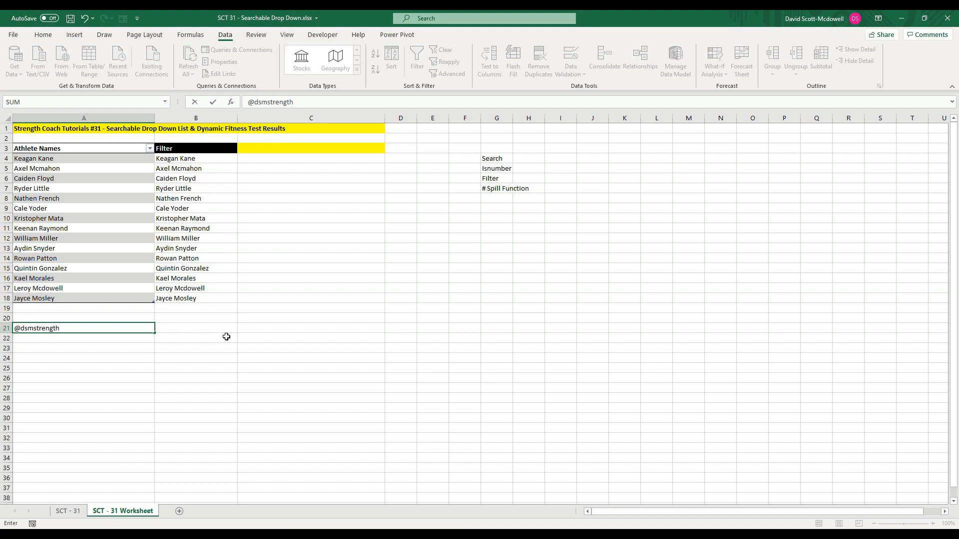
key("Escape")
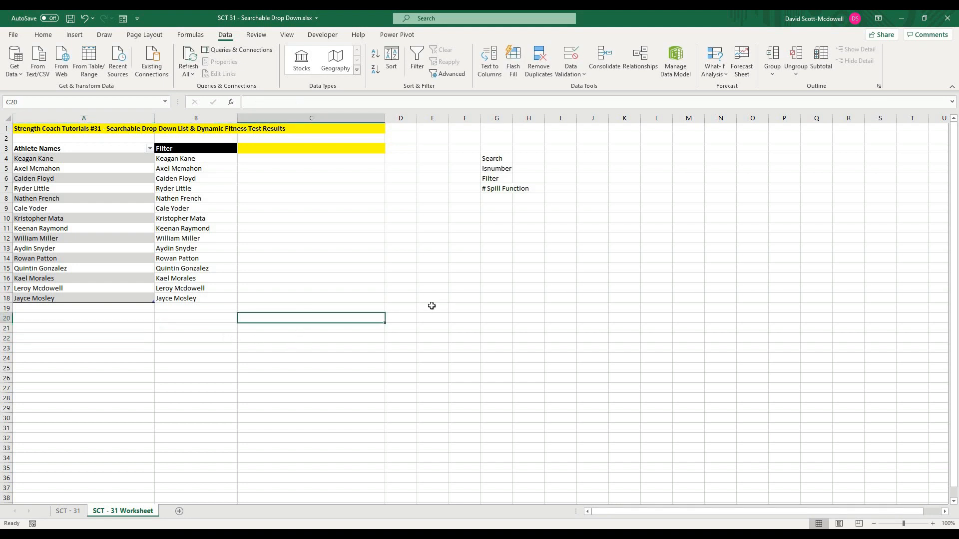
mouse_move(430, 306)
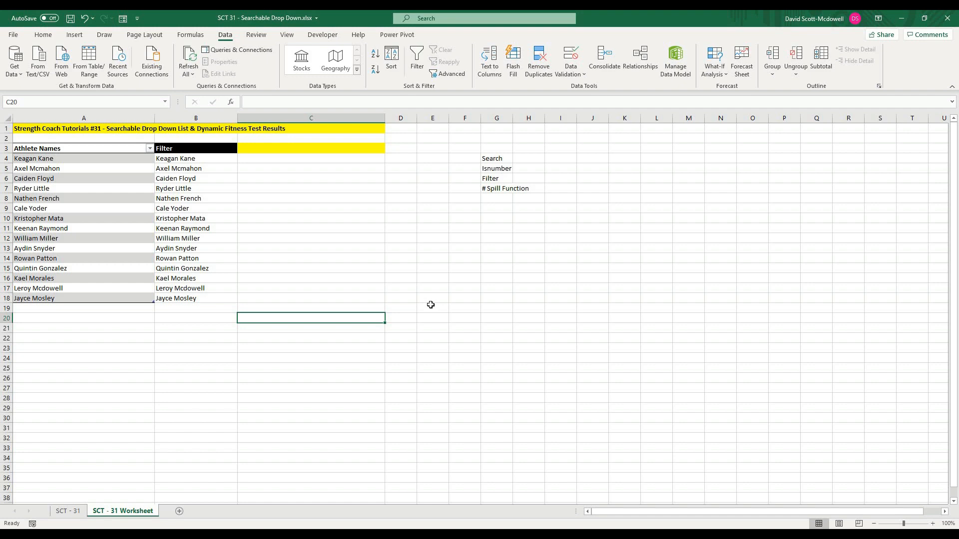
mouse_move(308, 381)
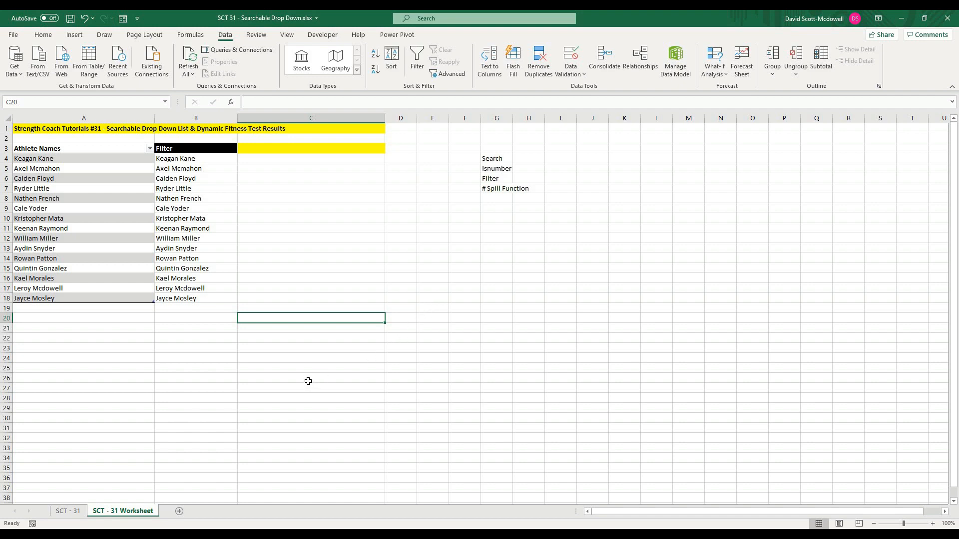